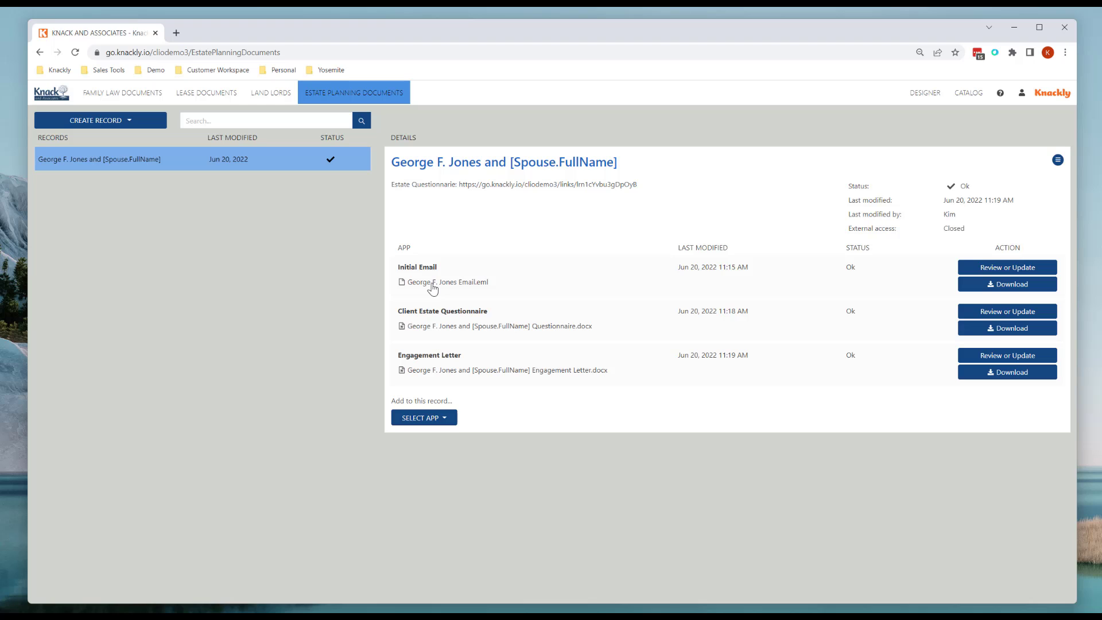
mouse_move(219, 489)
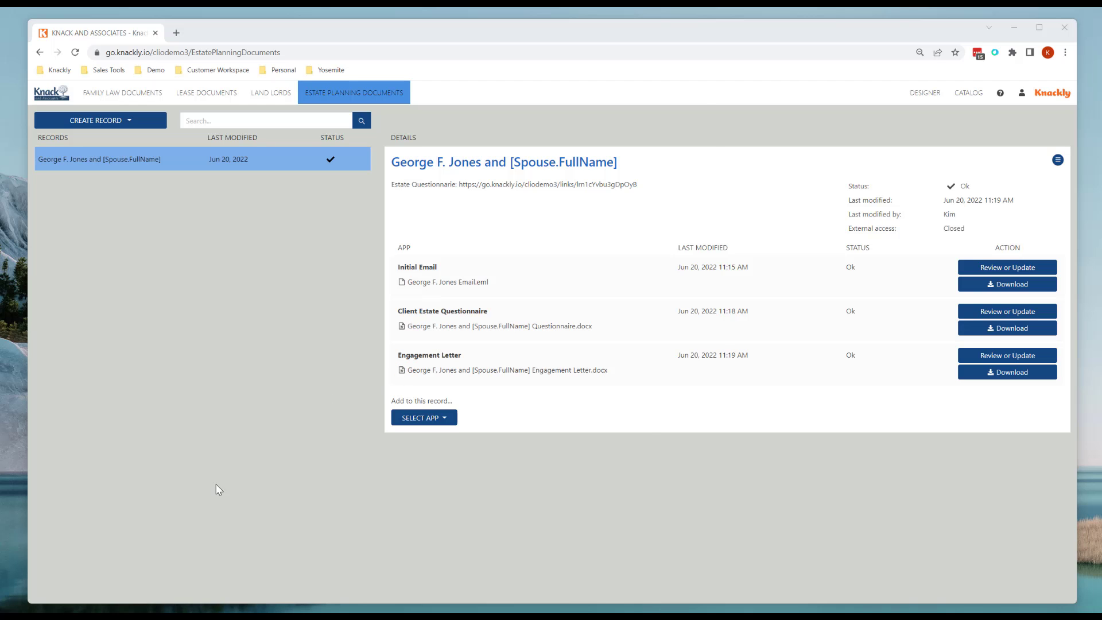
left_click(1007, 284)
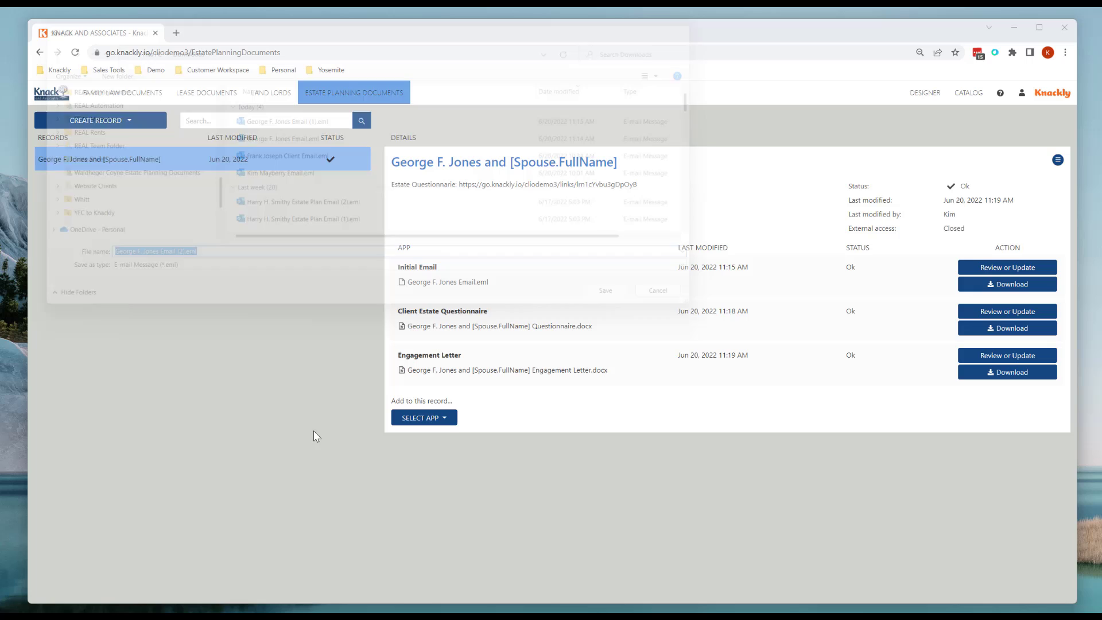
left_click(605, 290)
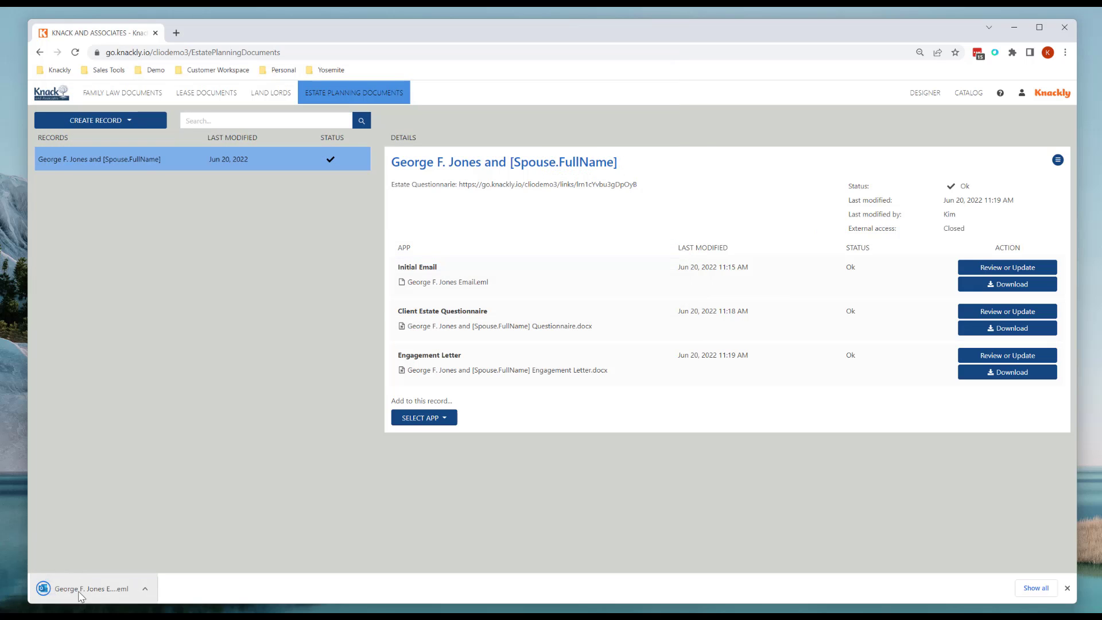
left_click(92, 588)
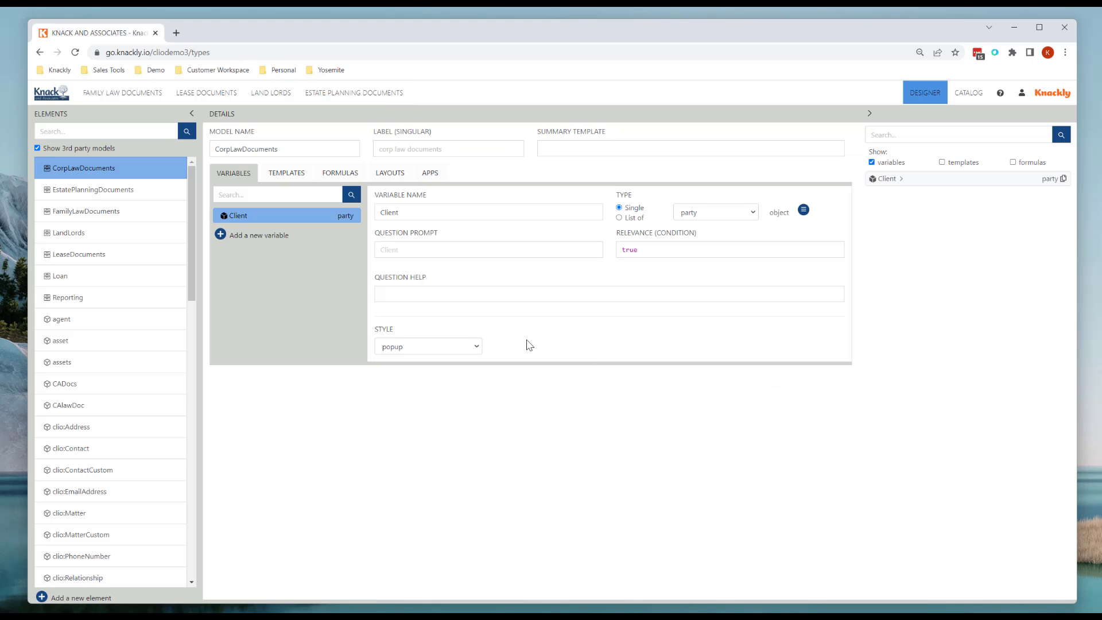
Show the templates of the EstatePlanningDocuments model in the Designer.
left_click(286, 172)
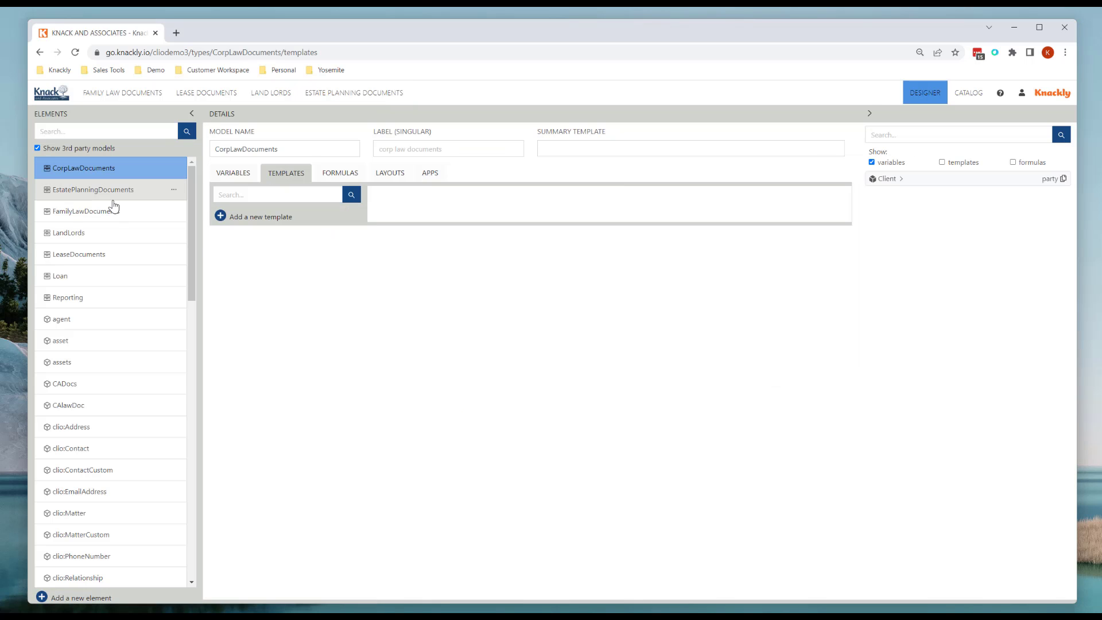
left_click(93, 190)
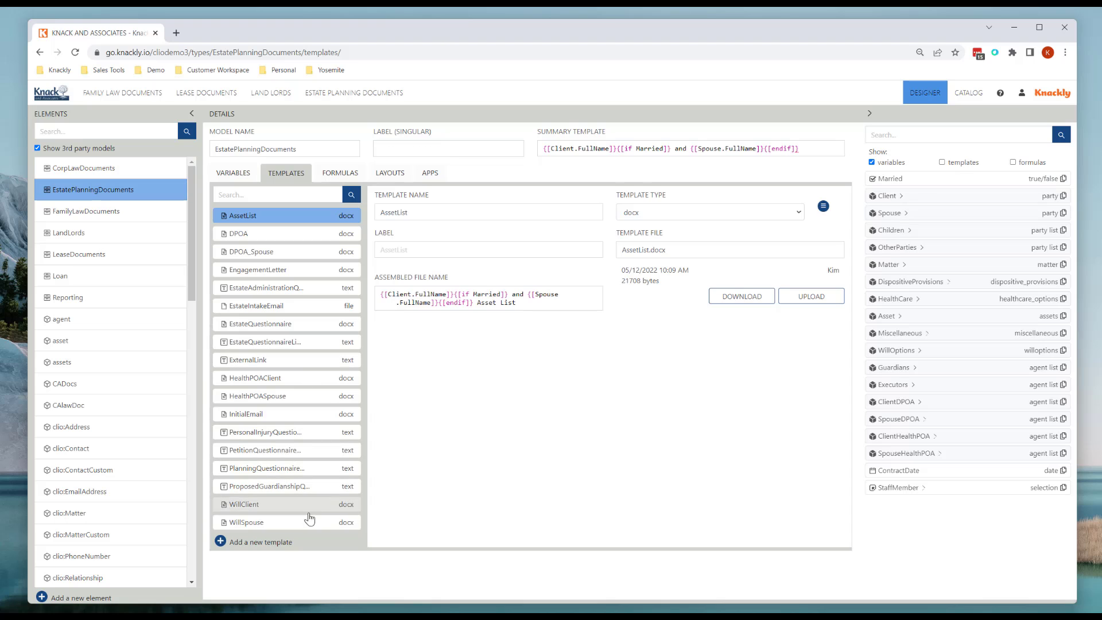
Create a new template named EstateEmail2 with type 'file'.
left_click(259, 541)
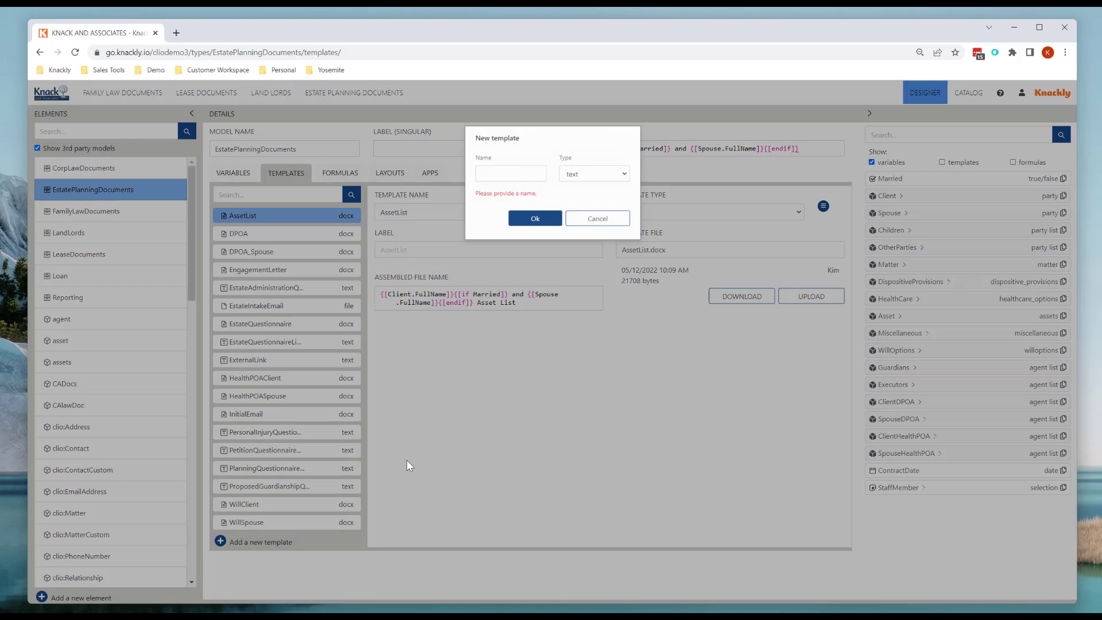
type("E")
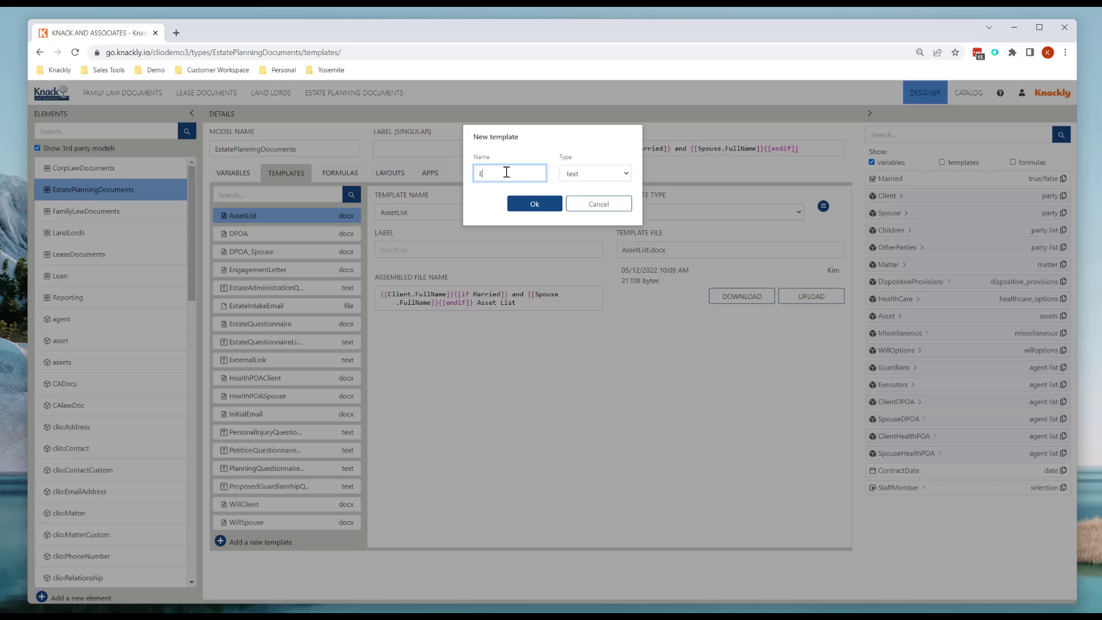
type("stateEmail")
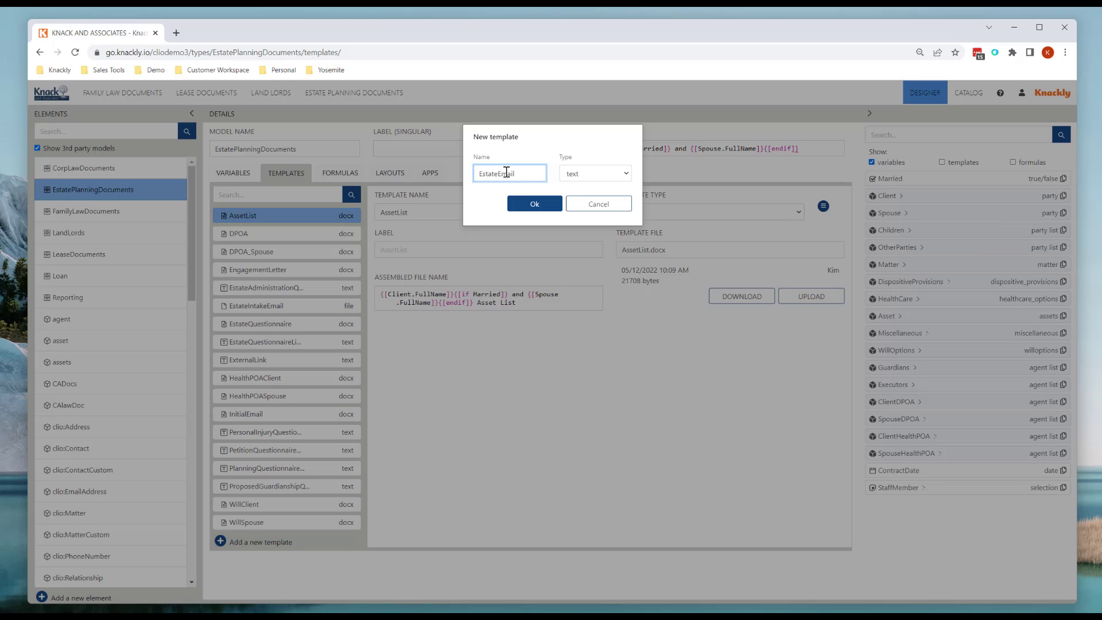
left_click(595, 173)
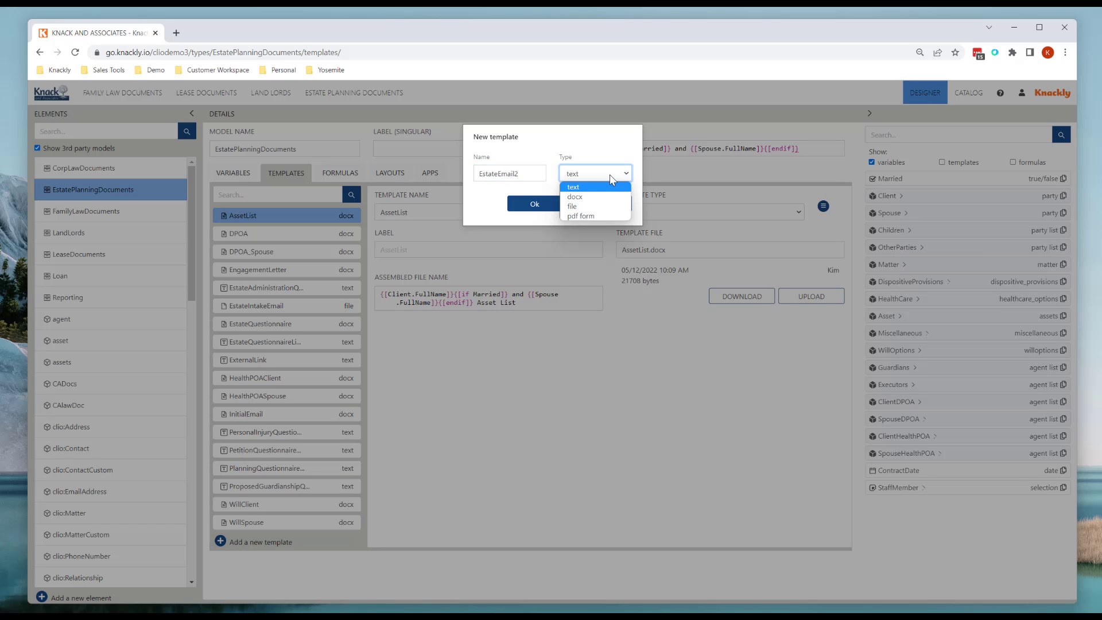
left_click(572, 205)
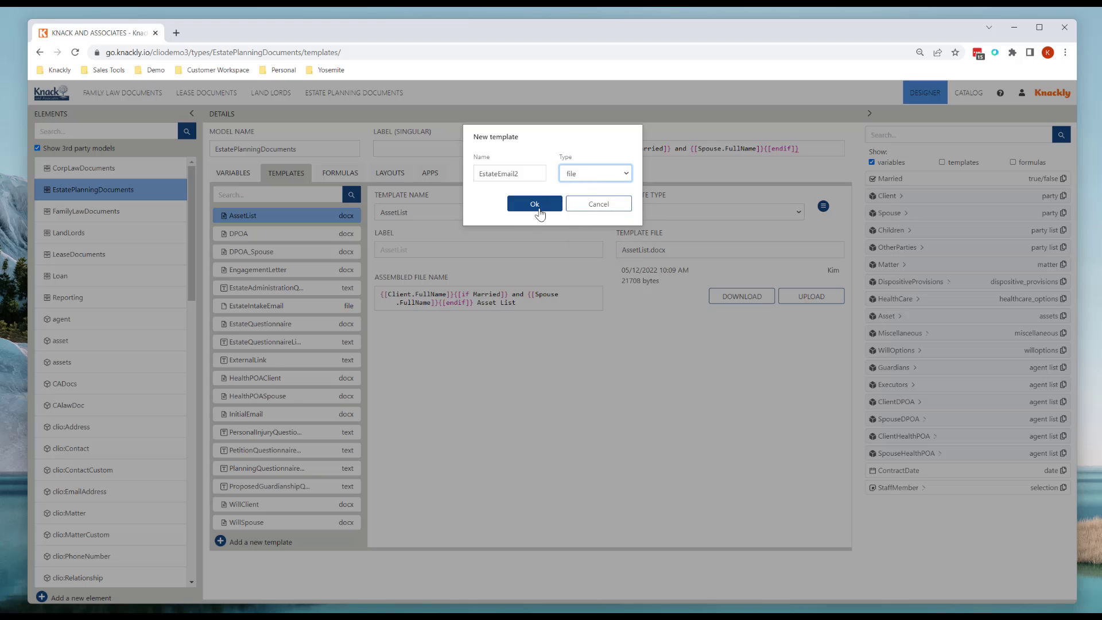
left_click(534, 205)
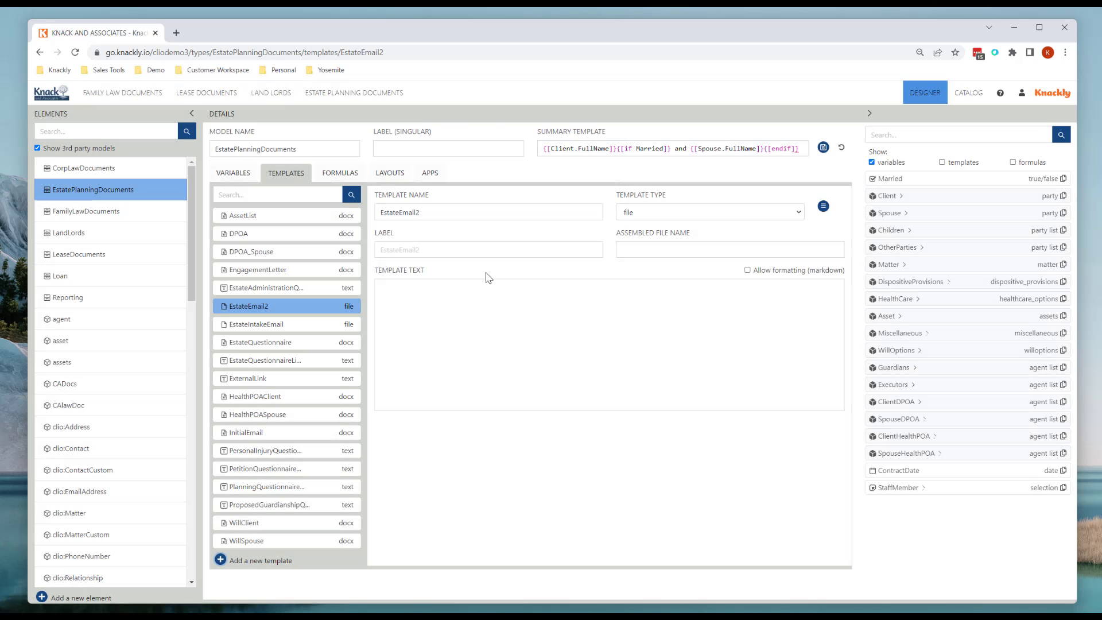
Set the assembled file name to '[[Client.FullName]] Email.eml' and allow markdown formatting.
left_click(729, 249)
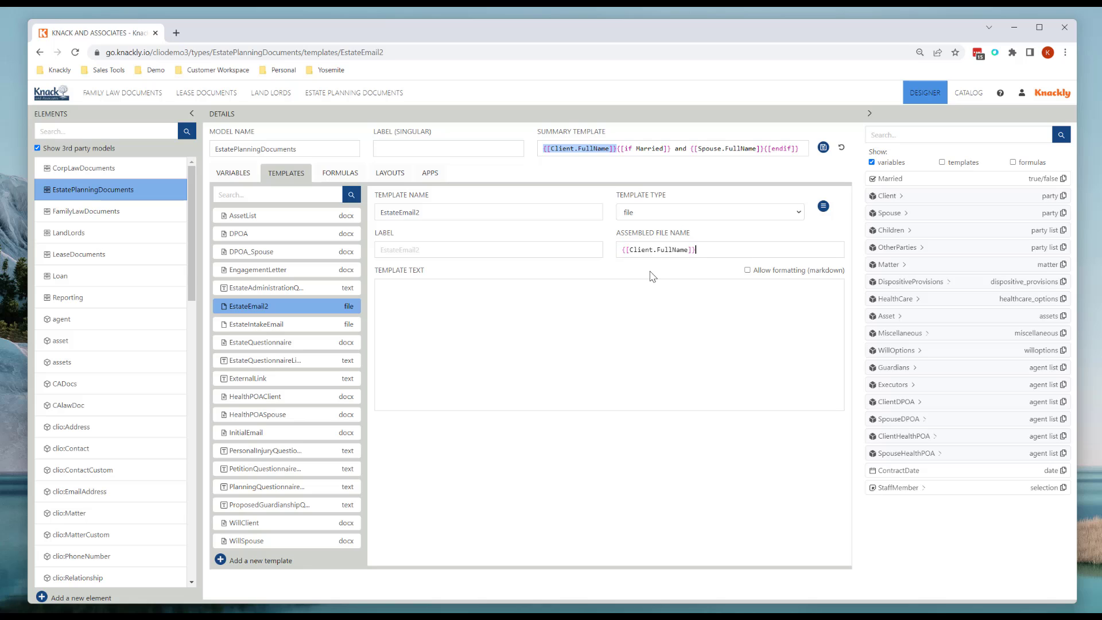
type("Email")
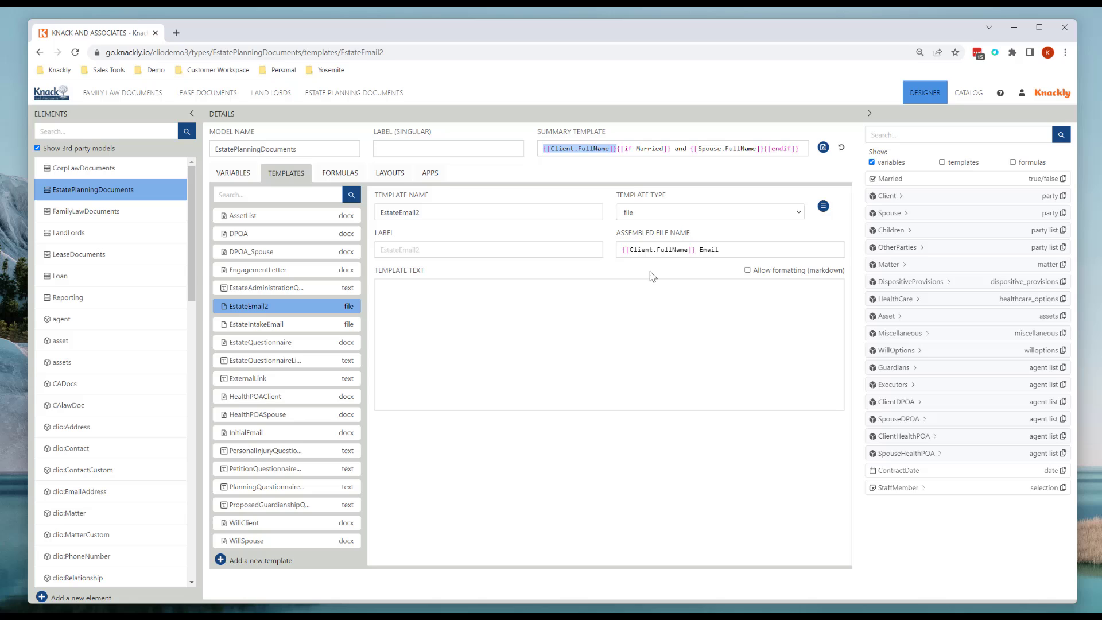
type(".eml")
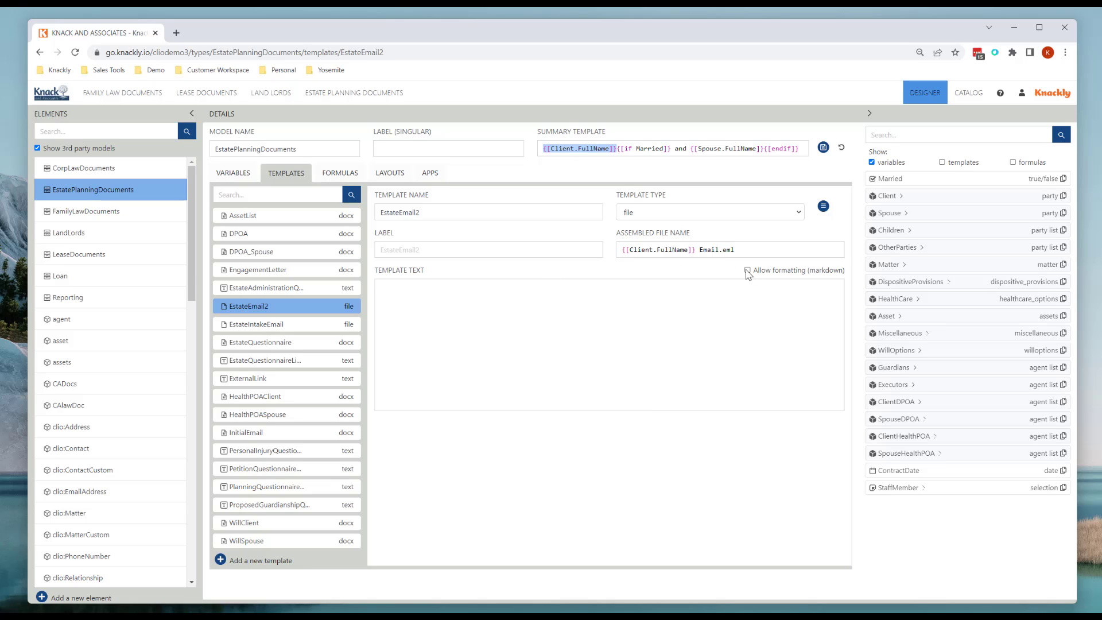
left_click(748, 271)
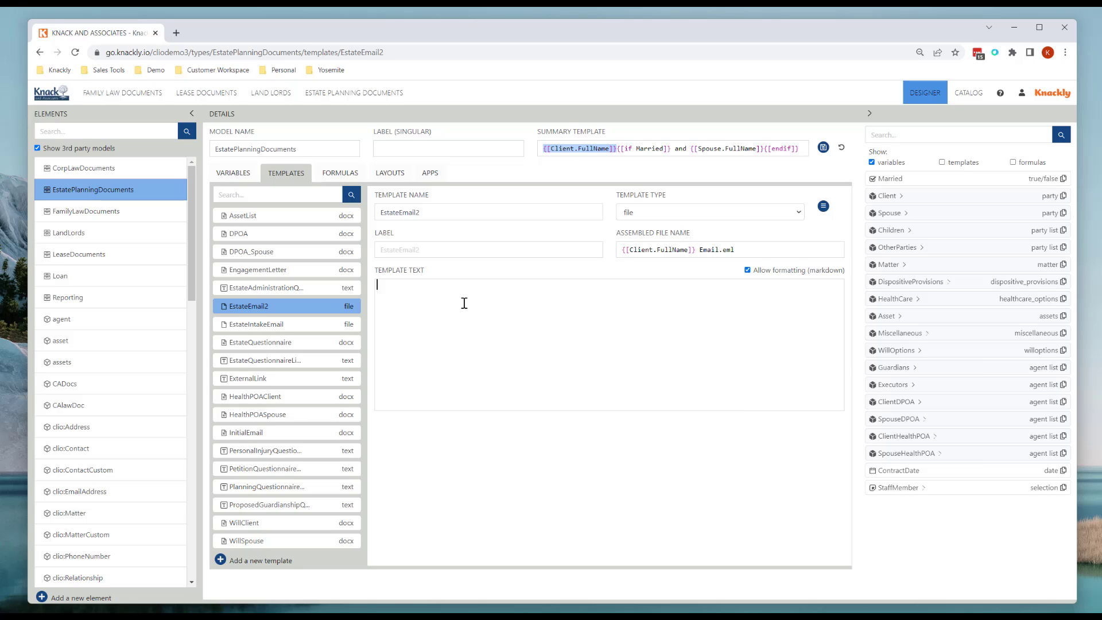
mouse_move(311, 310)
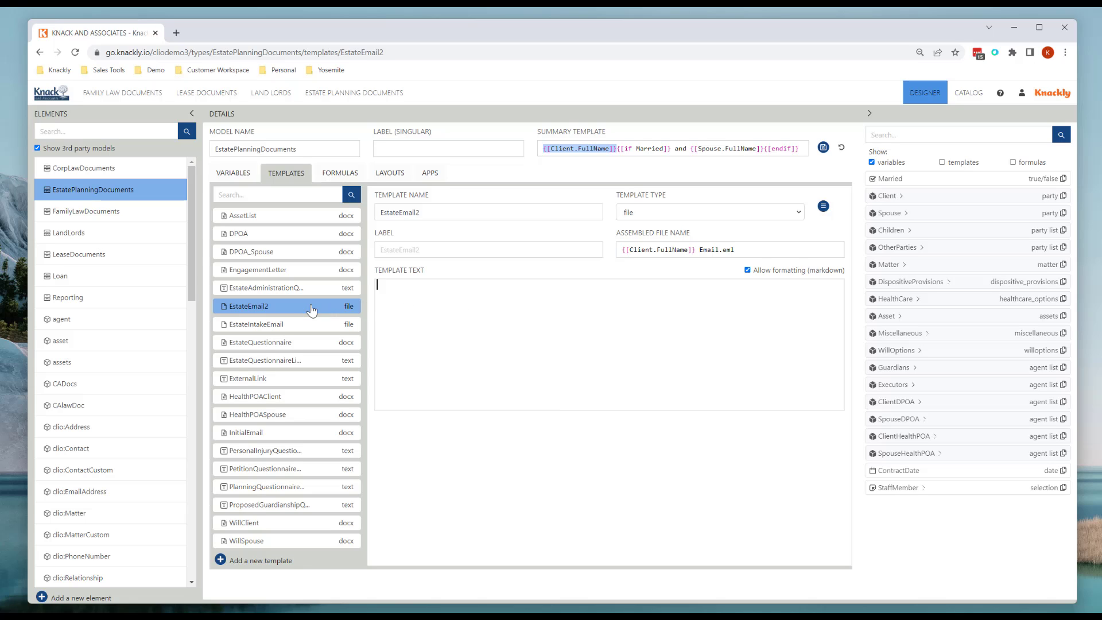
mouse_move(276, 275)
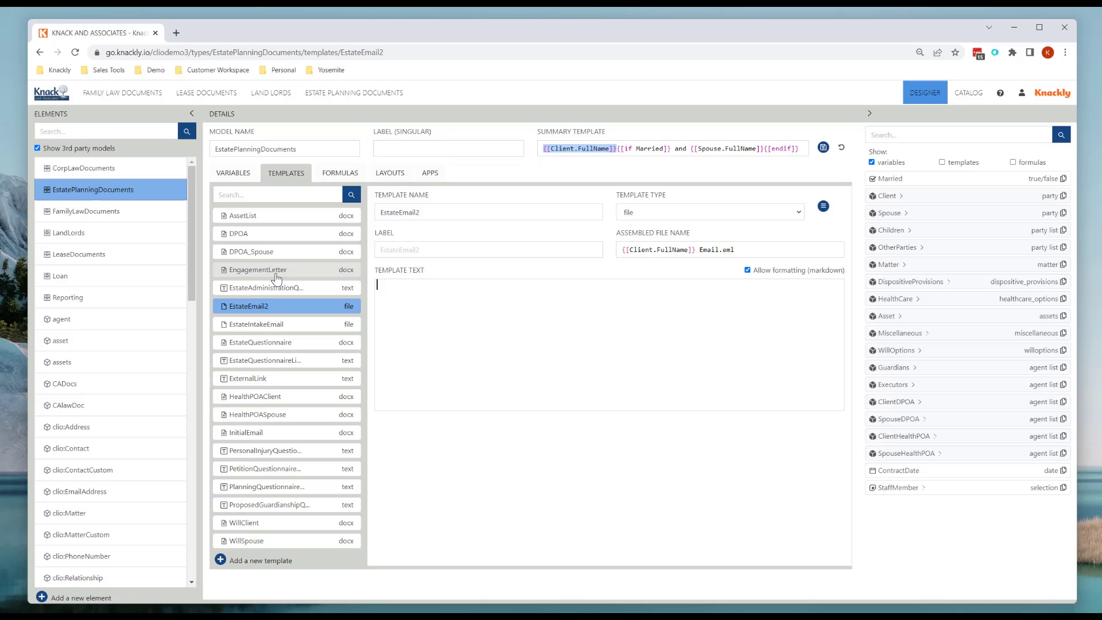
mouse_move(288, 330)
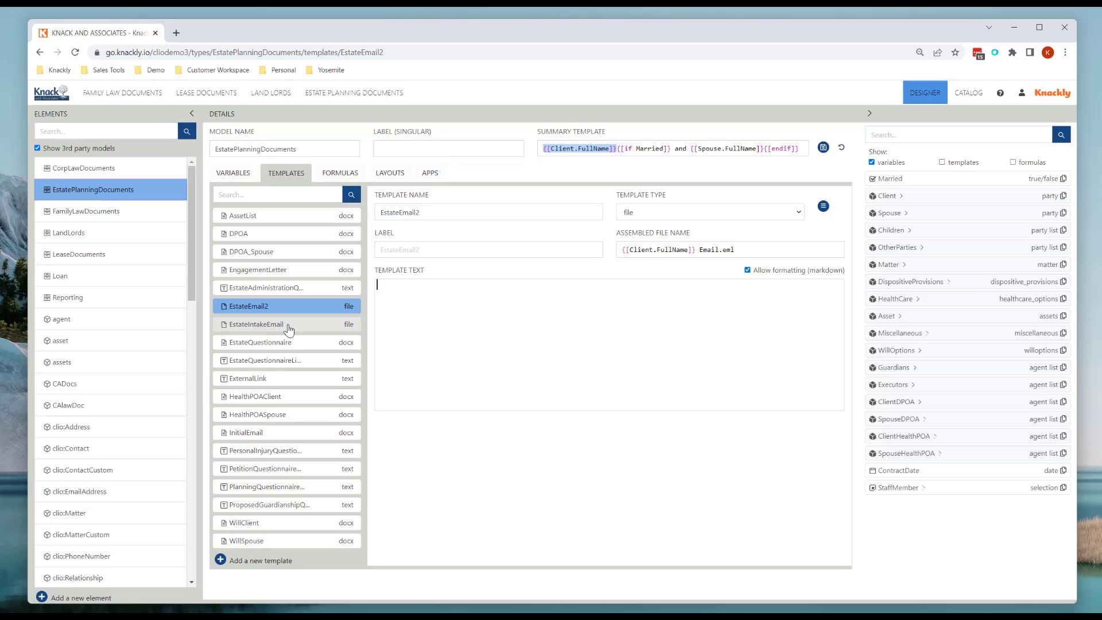
mouse_move(305, 345)
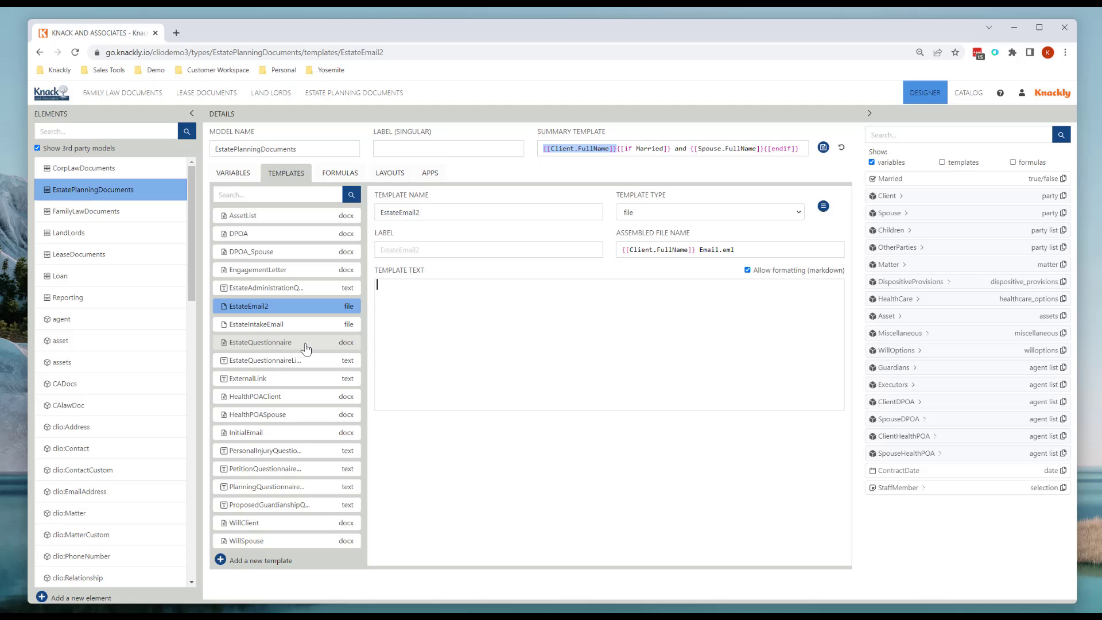
mouse_move(302, 347)
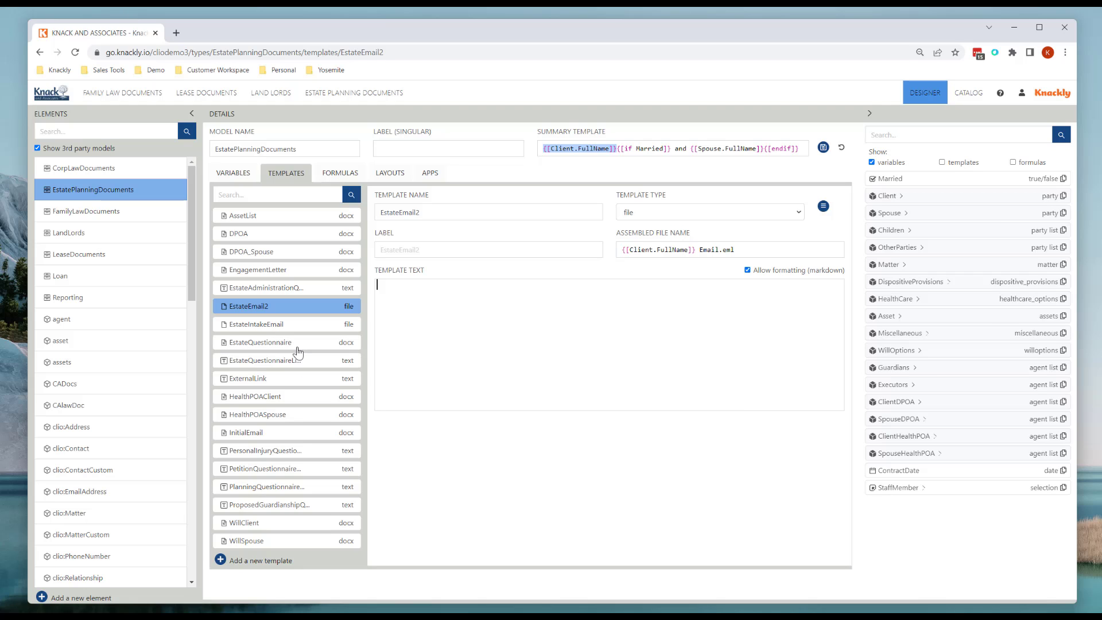
Copy the estate-plan email text from EstateIntakeEmail into EstateEmail2, including the {[EstateQuestionnaireLink]} placeholder.
left_click(256, 324)
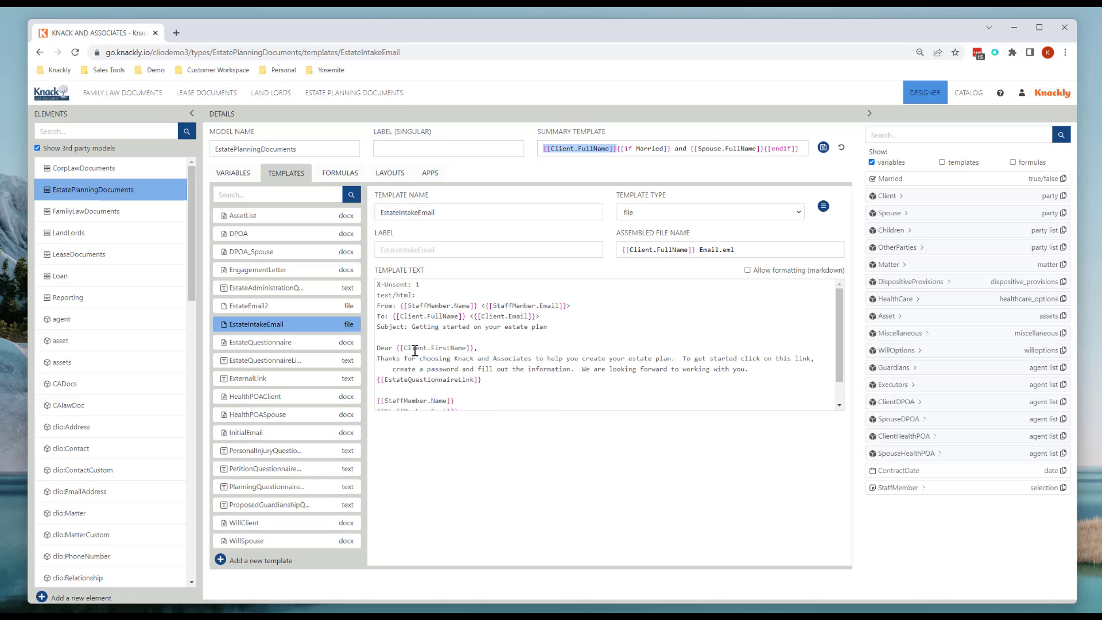
left_click(250, 305)
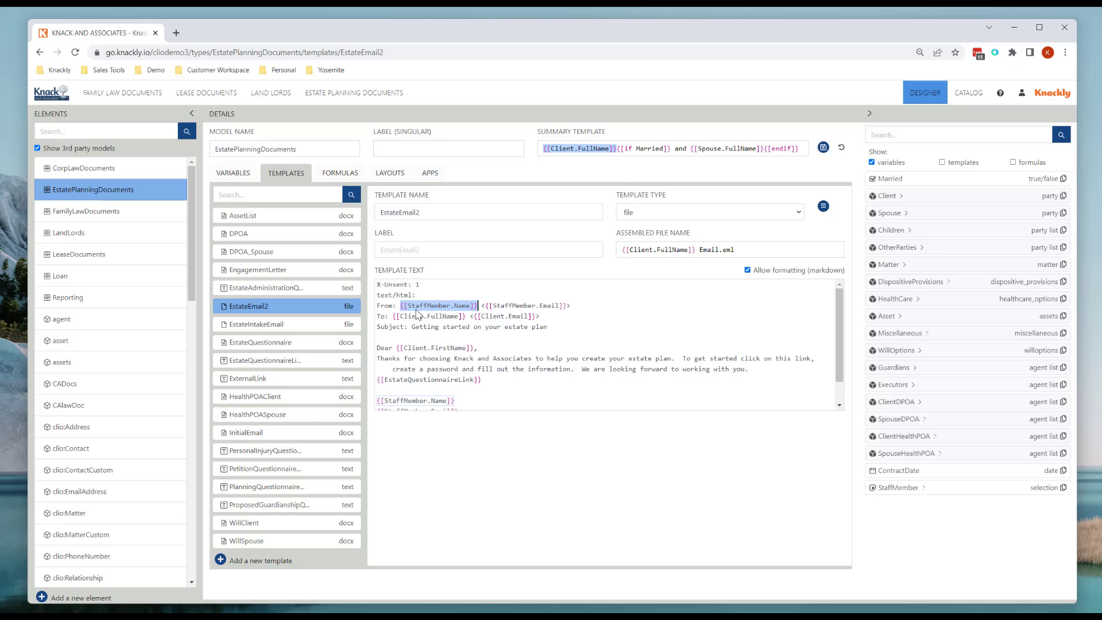
mouse_move(437, 315)
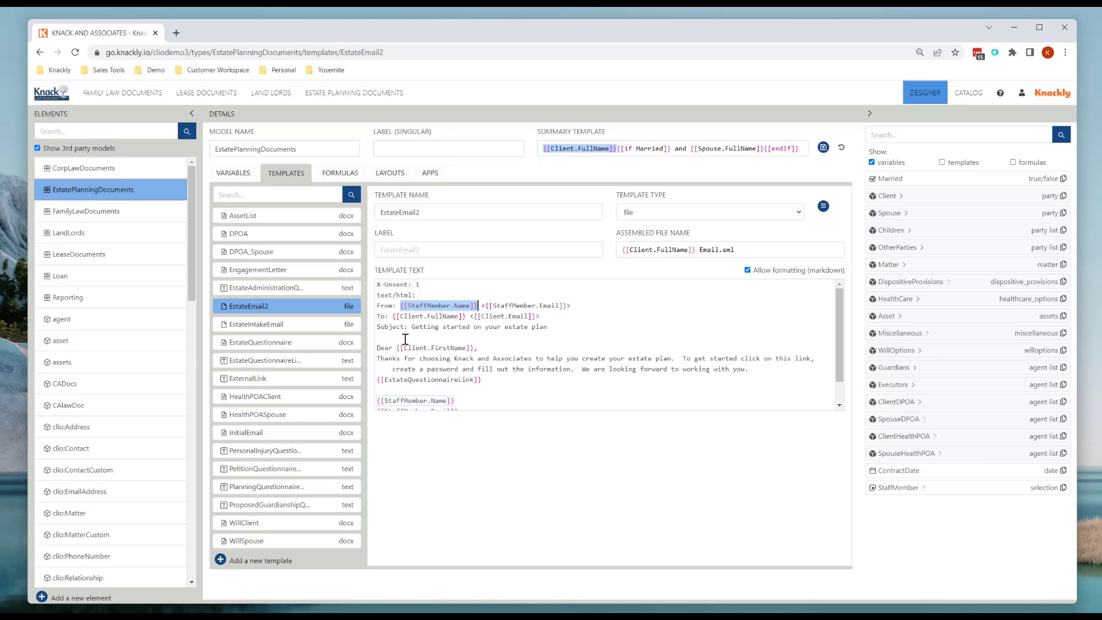
mouse_move(425, 317)
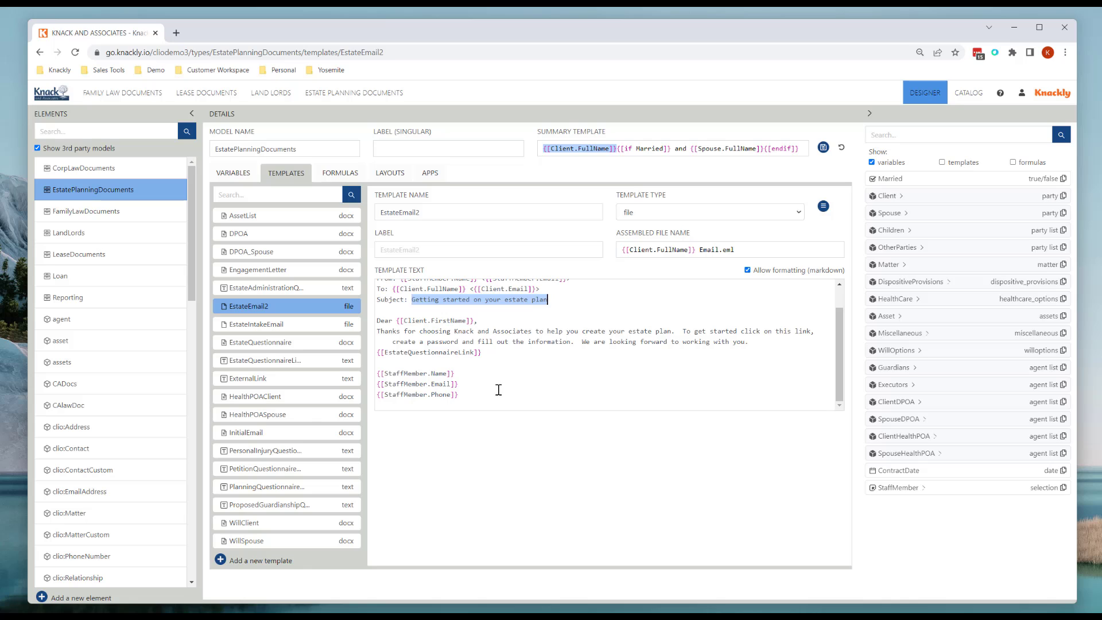
mouse_move(492, 388)
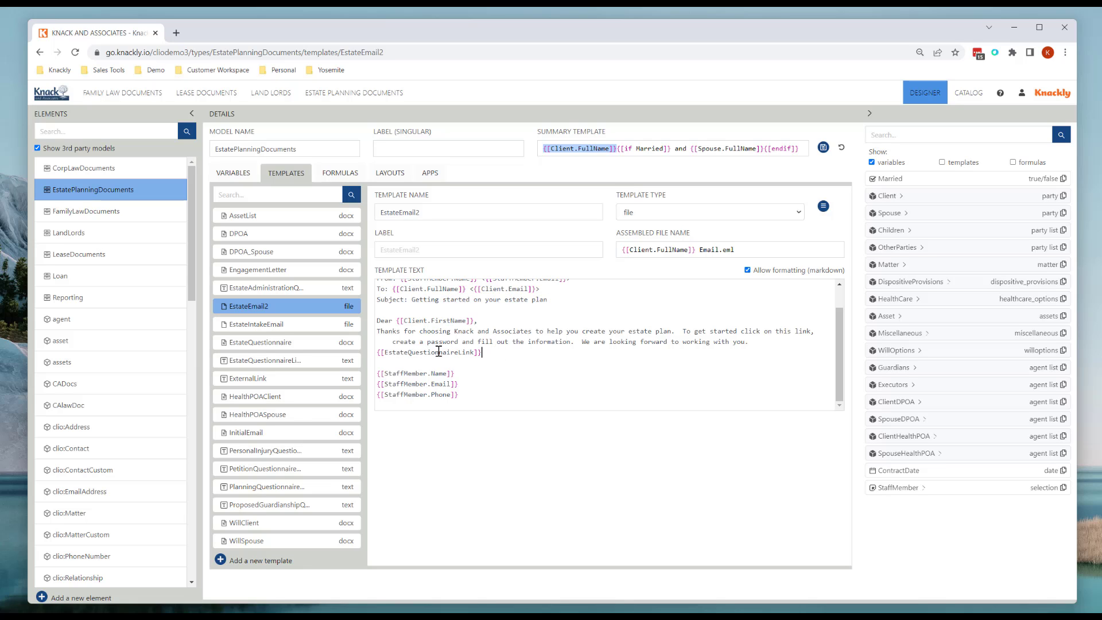
double_click(428, 353)
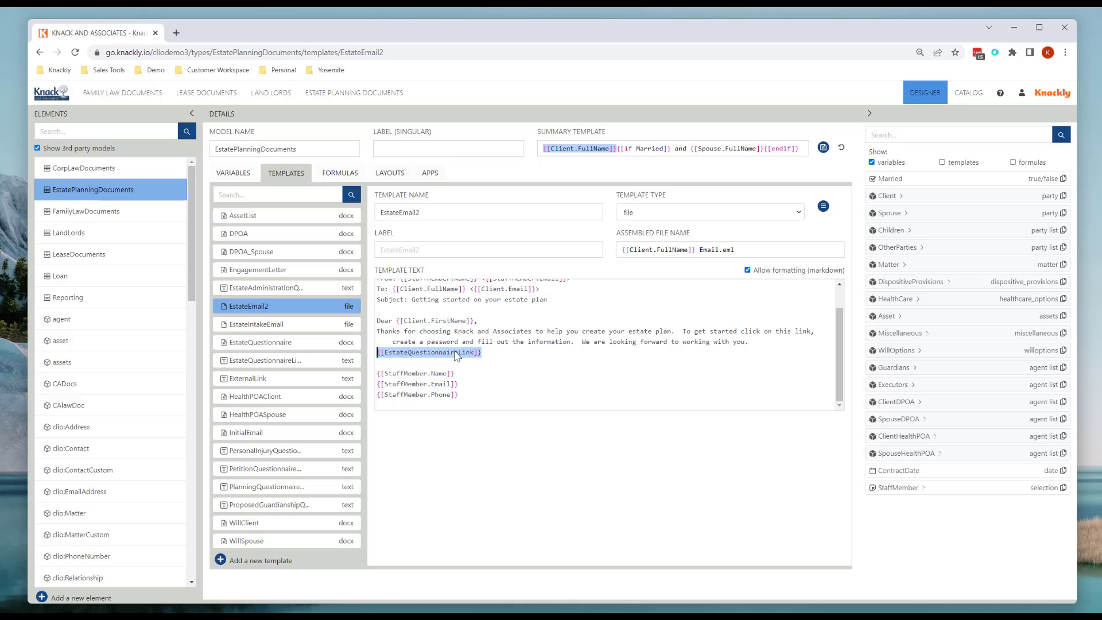
mouse_move(474, 362)
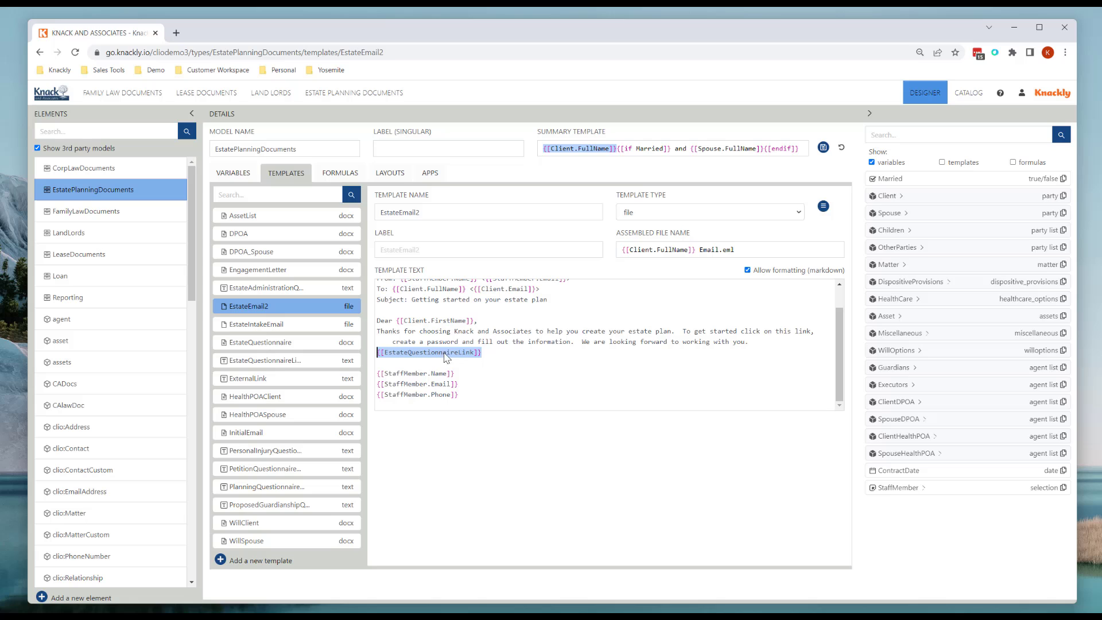
mouse_move(354, 355)
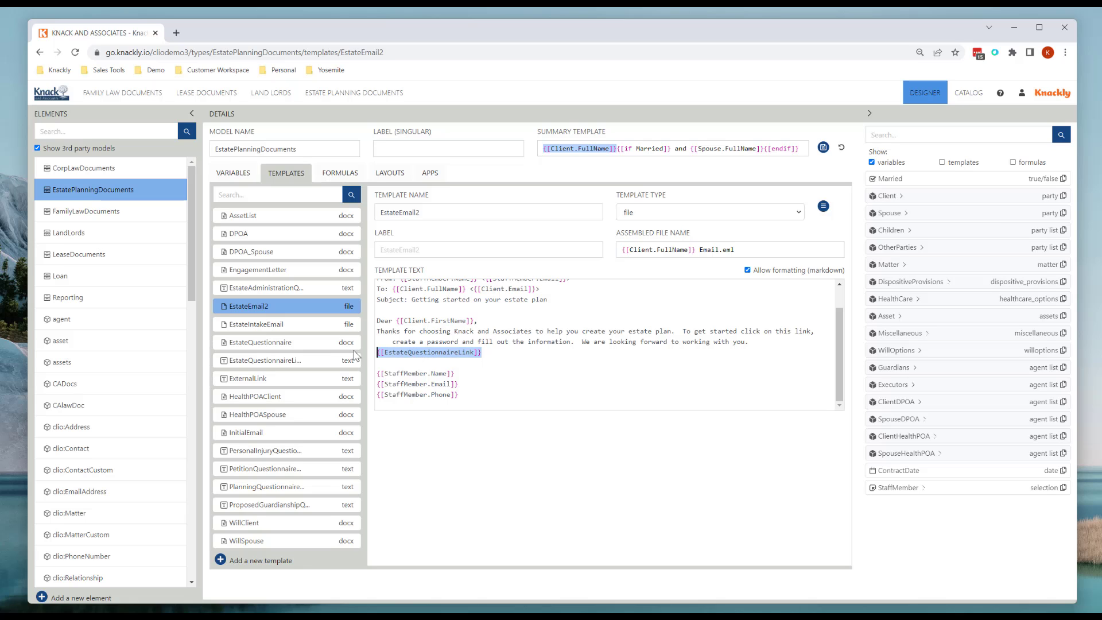
Review the EstateQuestionnaireLink template's appLink formula naming the EstateQuestionnaireDemo app.
left_click(264, 359)
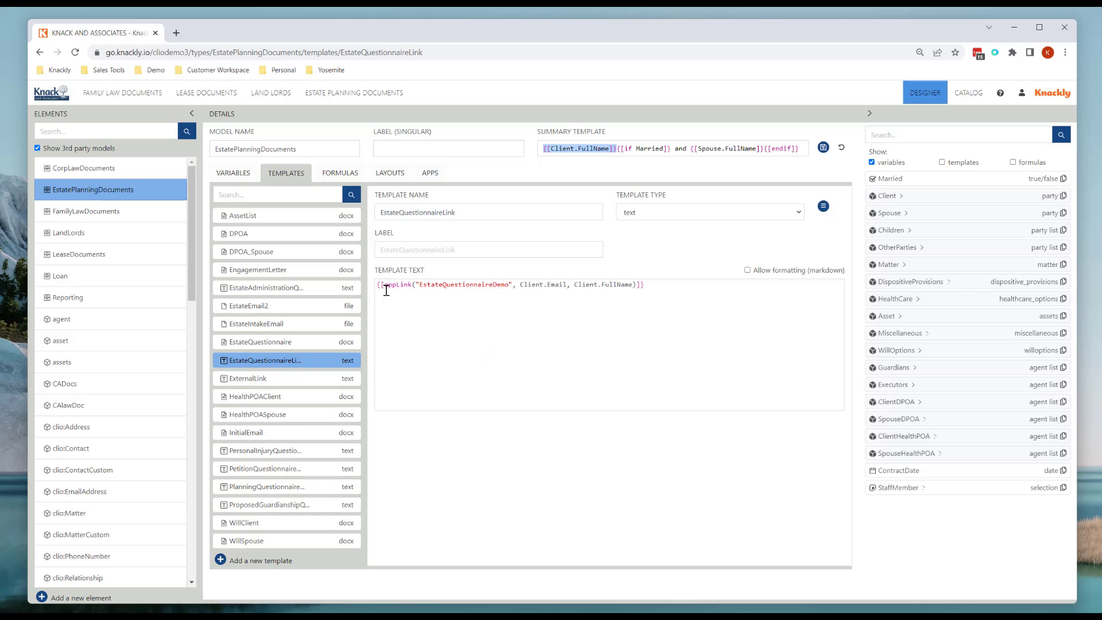
left_click(427, 285)
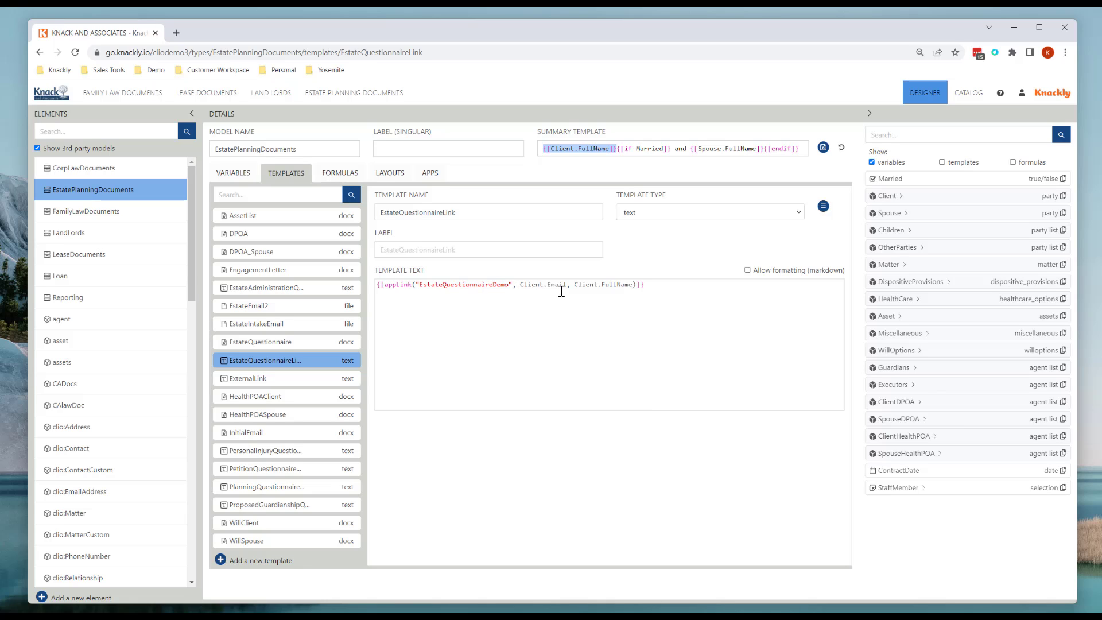
double_click(540, 285)
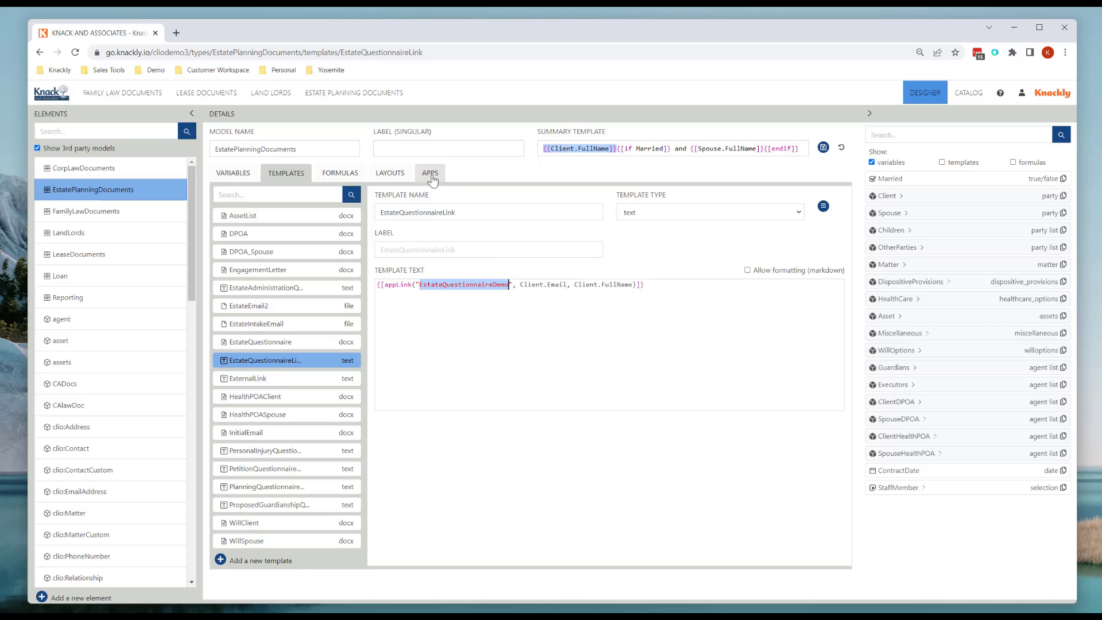
Review the EstateQuestionnaireDemo app's settings and return to the templates list.
left_click(429, 174)
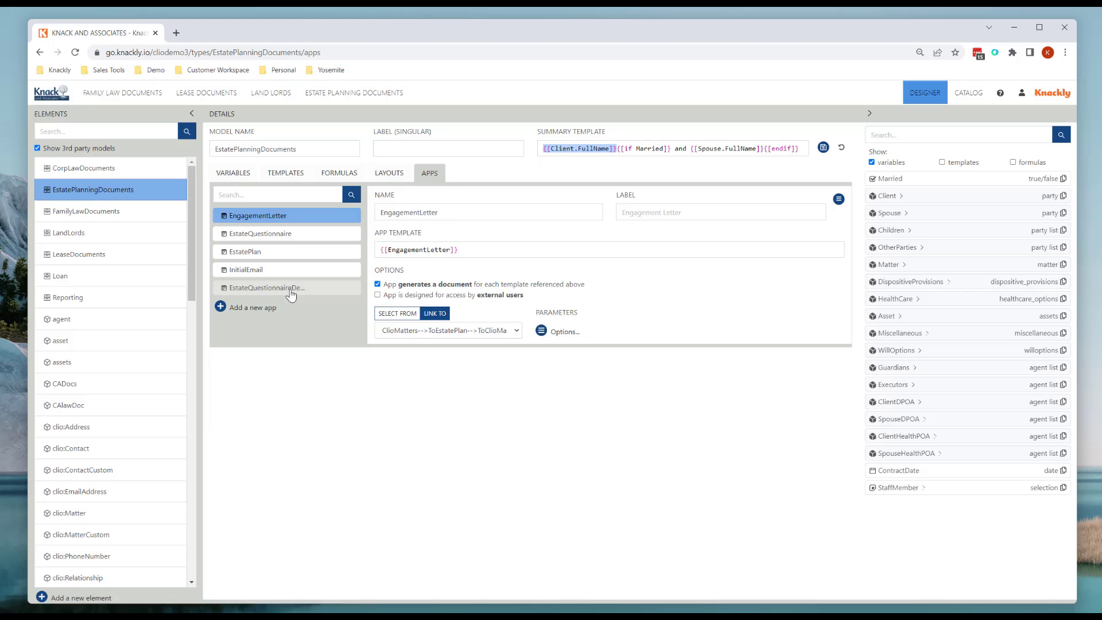
left_click(287, 287)
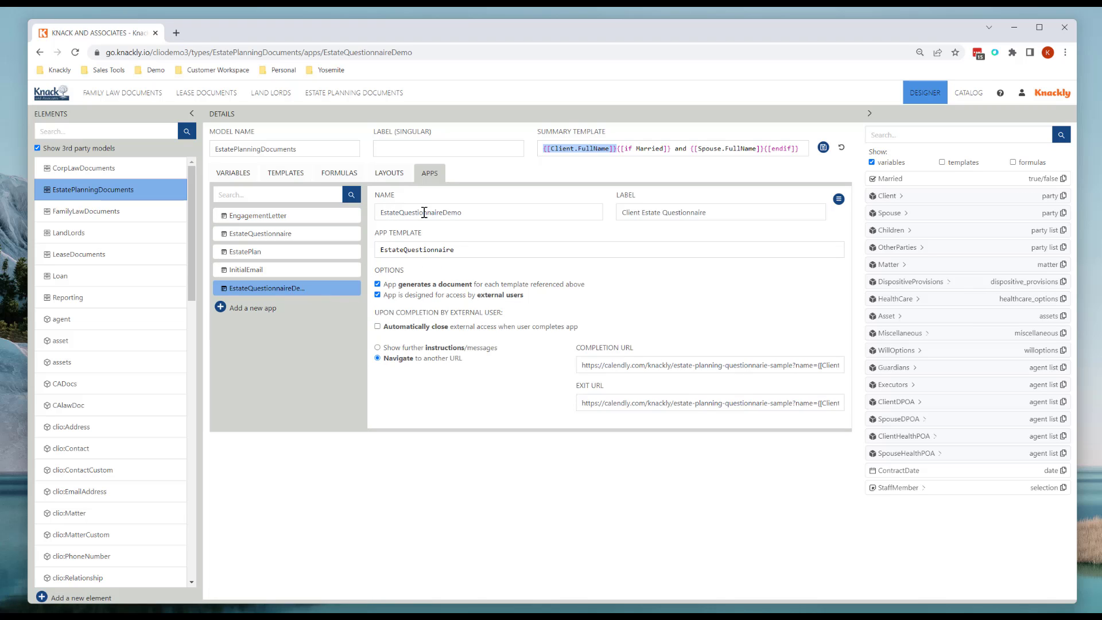
left_click(286, 173)
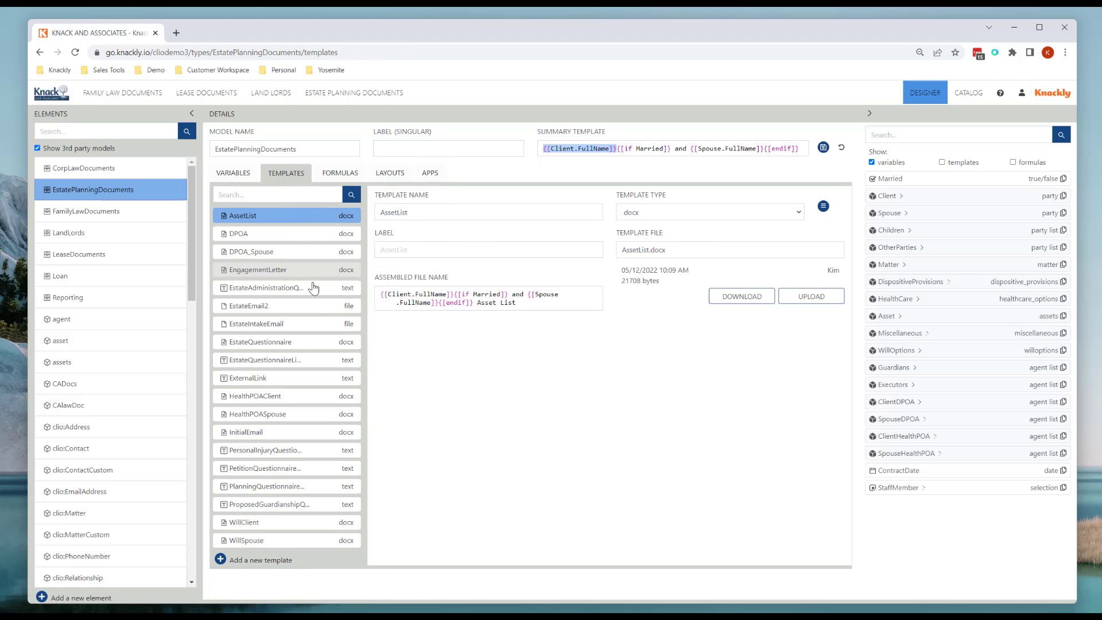
Revisit the finished EstateEmail2 text, then show the model's apps list.
left_click(248, 306)
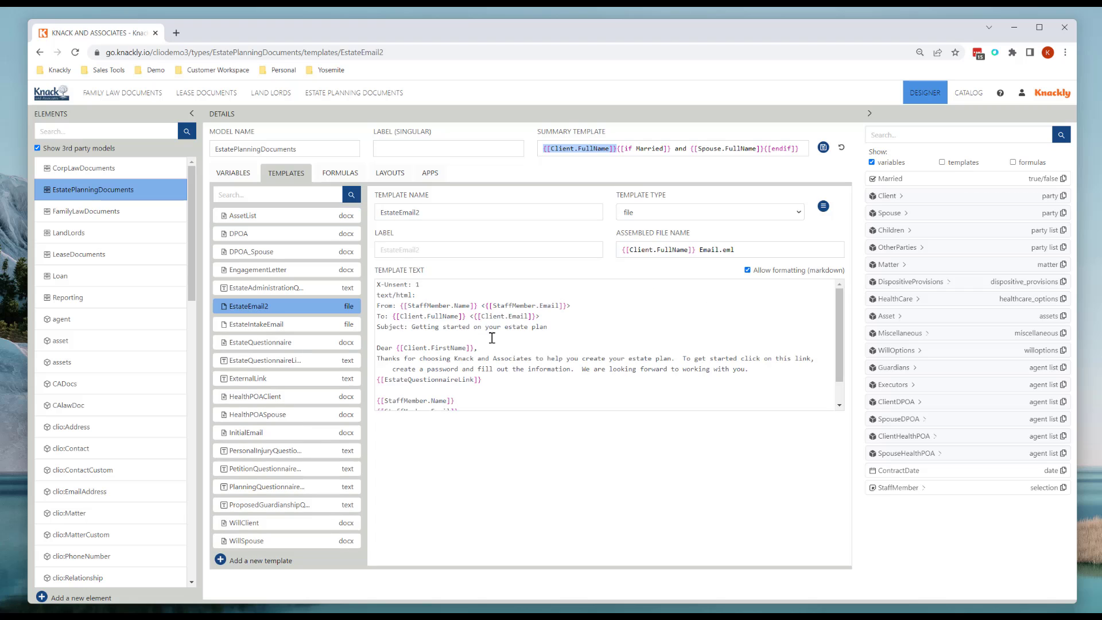
scroll("down", 3)
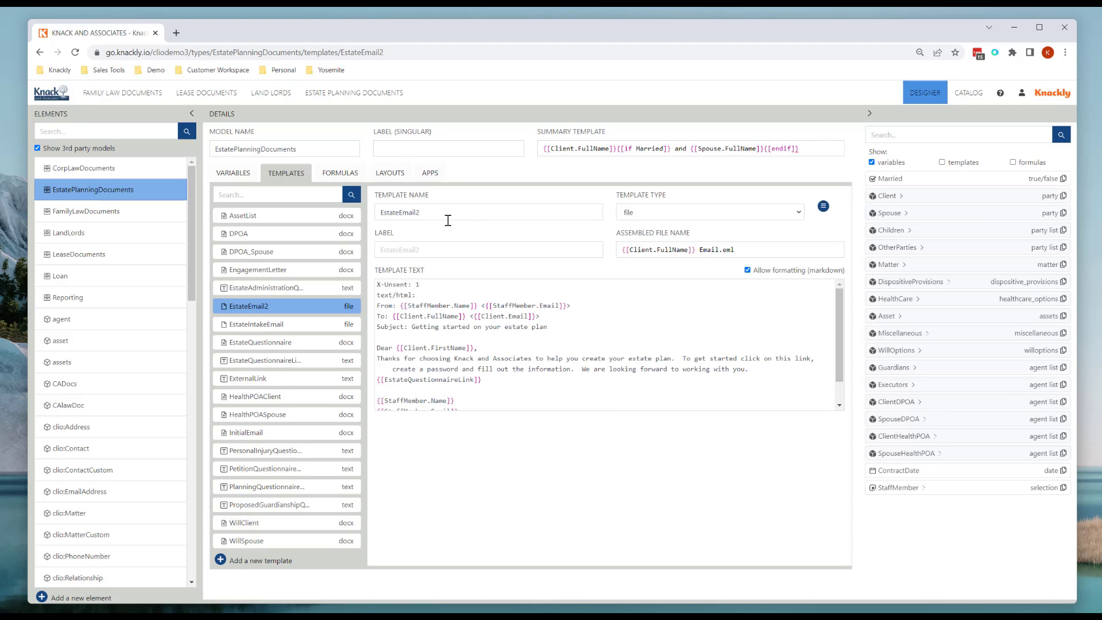
left_click(430, 174)
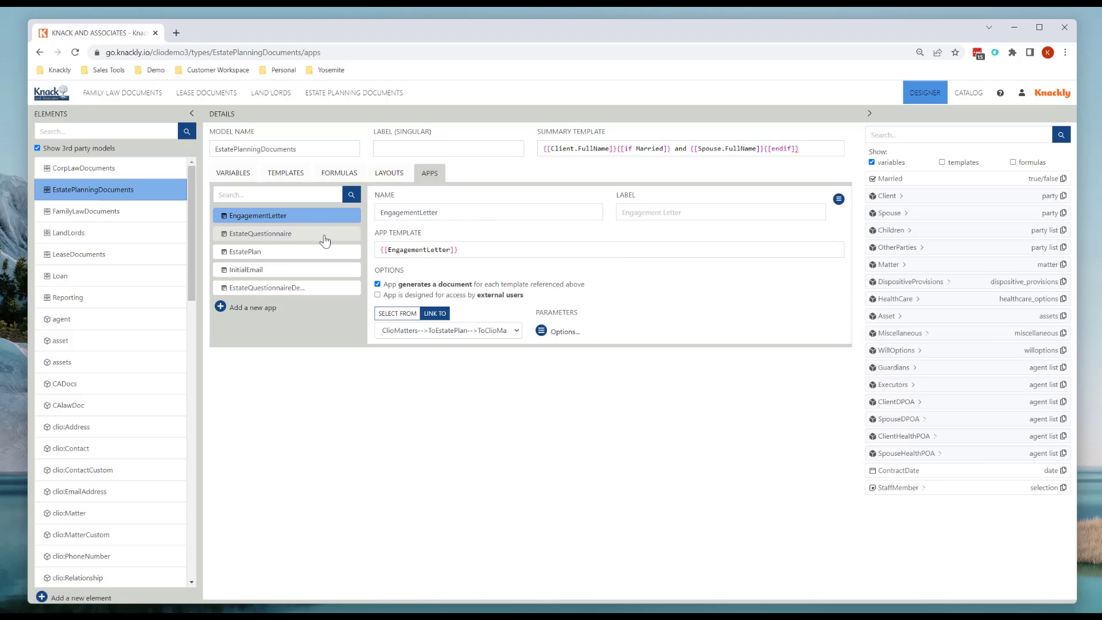
In the InitialEmail app, list templates instead of variables and try adding {[EstateEmail2]} to the app template.
left_click(246, 269)
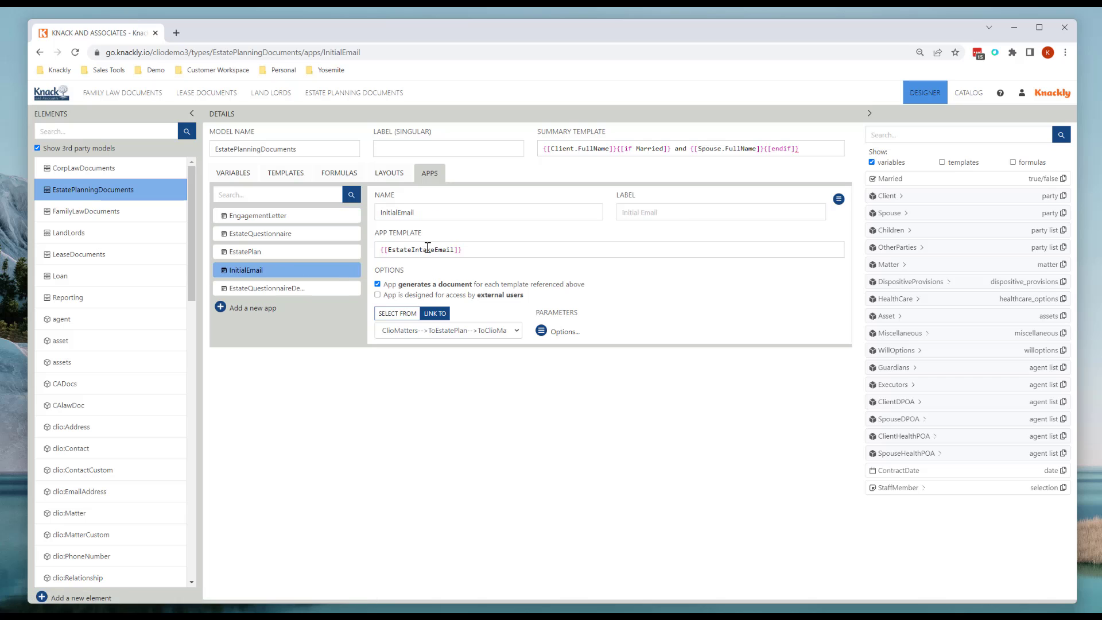
left_click(951, 162)
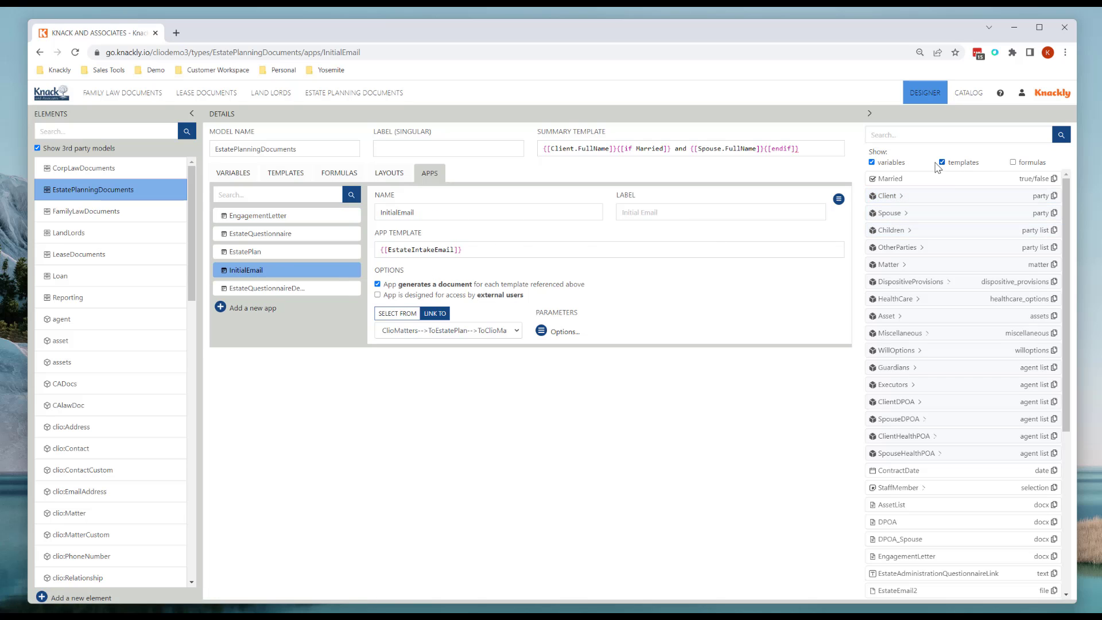
left_click(871, 161)
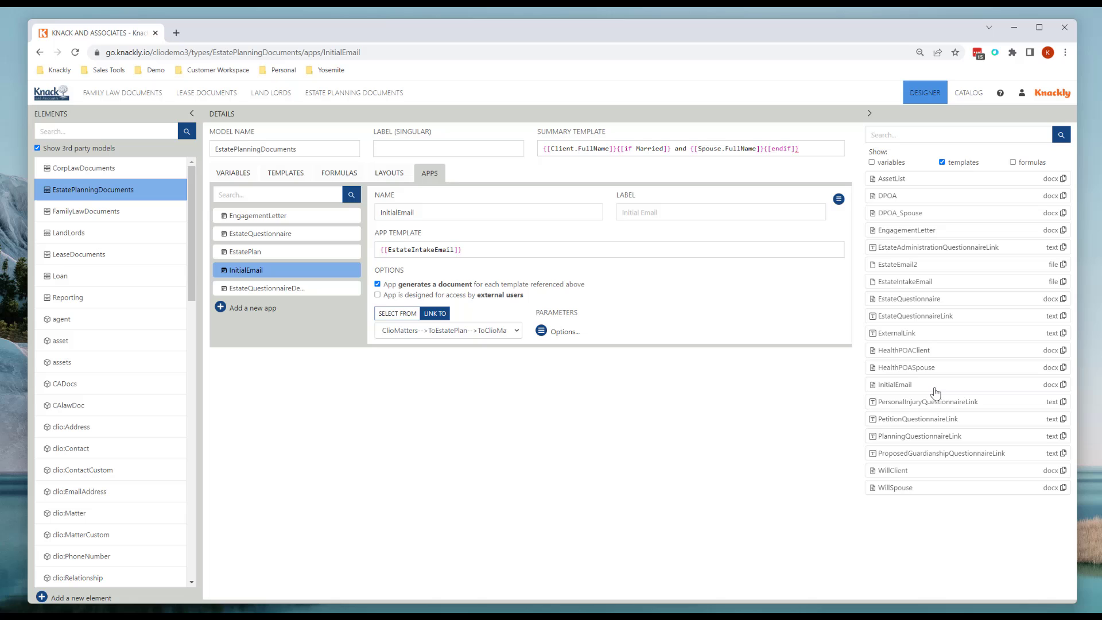
mouse_move(929, 376)
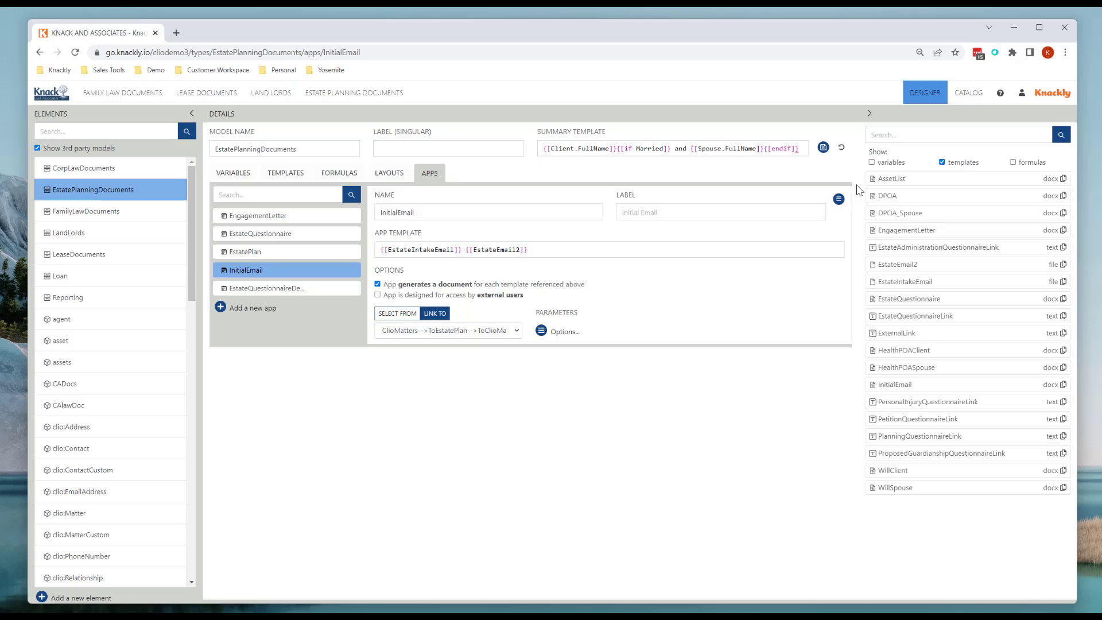
double_click(496, 249)
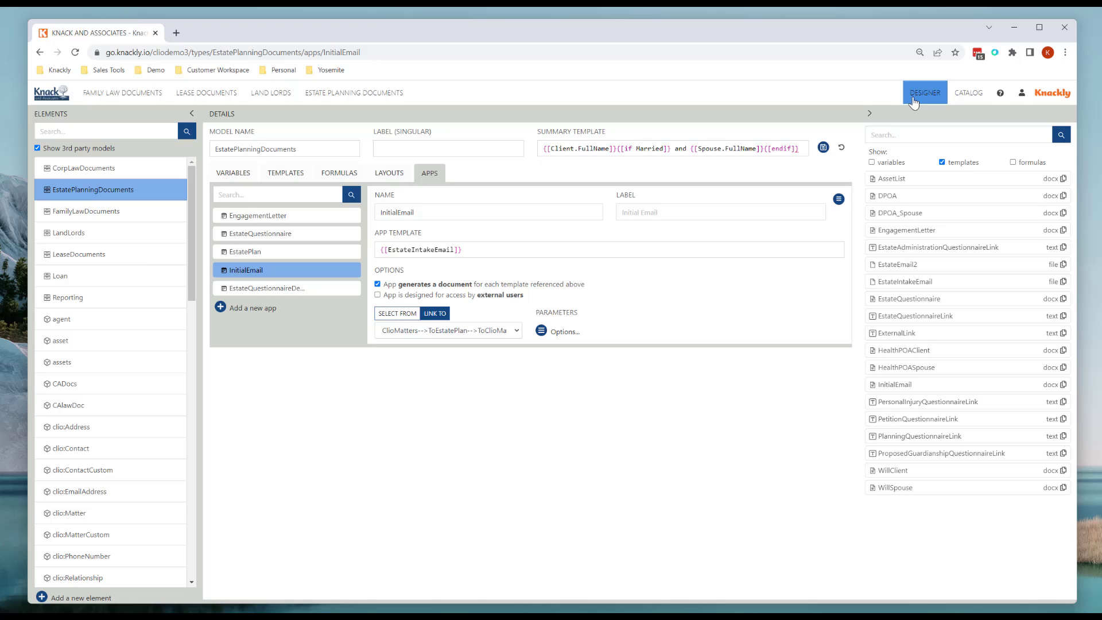
mouse_move(732, 291)
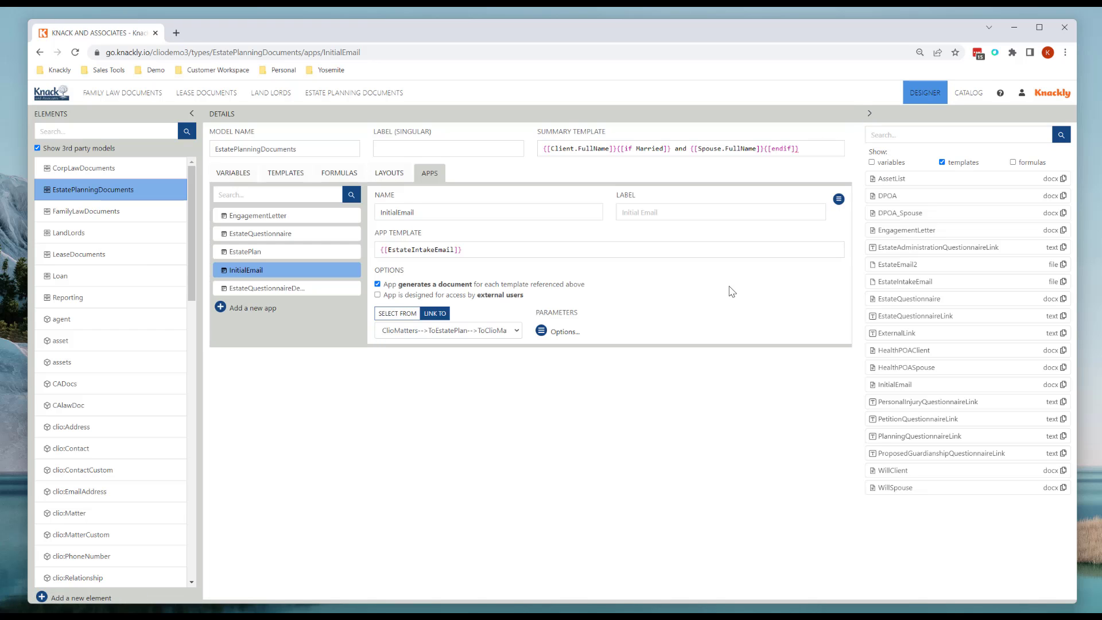
mouse_move(361, 402)
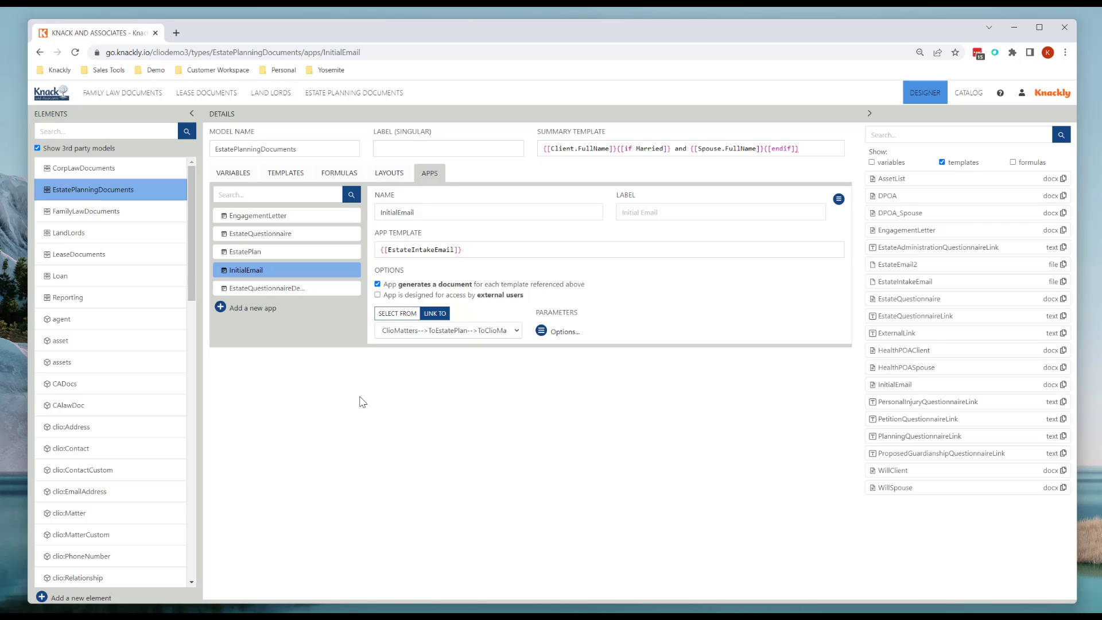
mouse_move(556, 446)
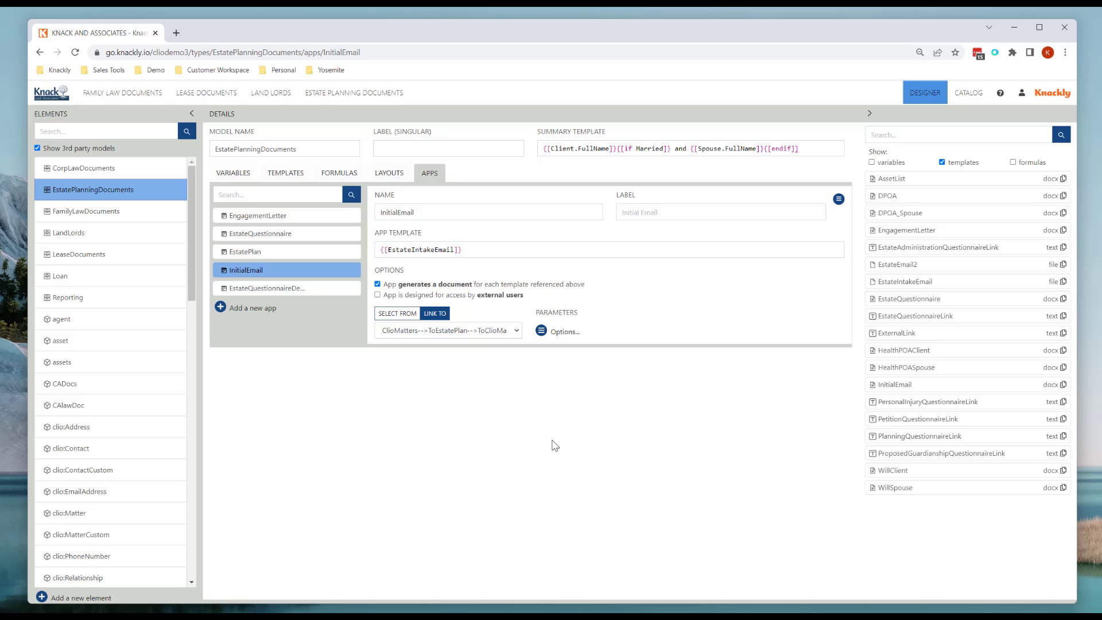
mouse_move(577, 450)
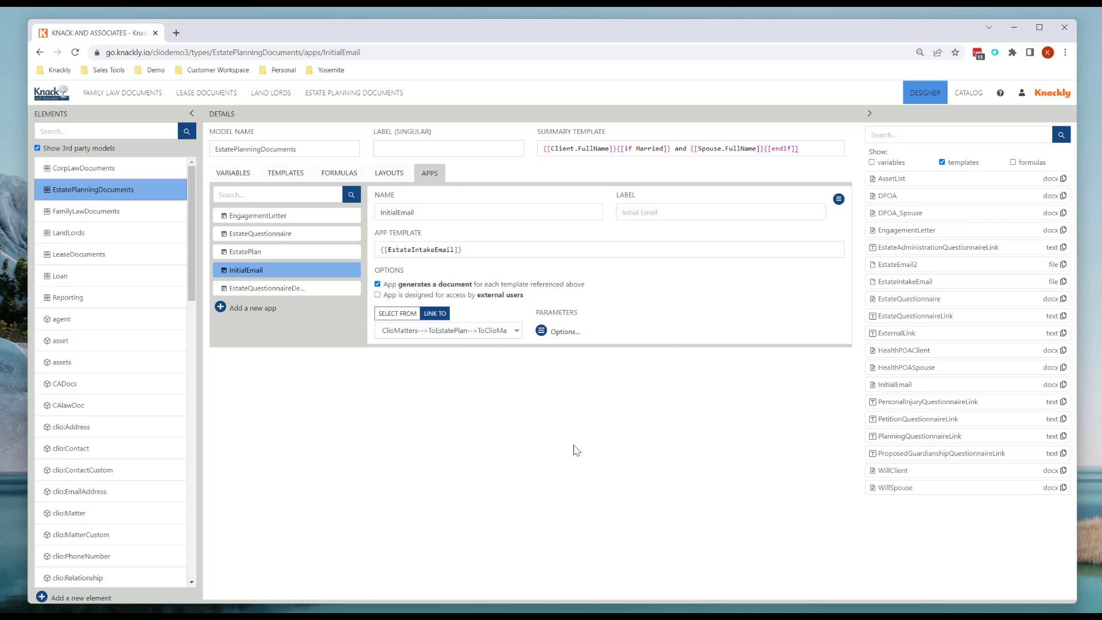
mouse_move(533, 444)
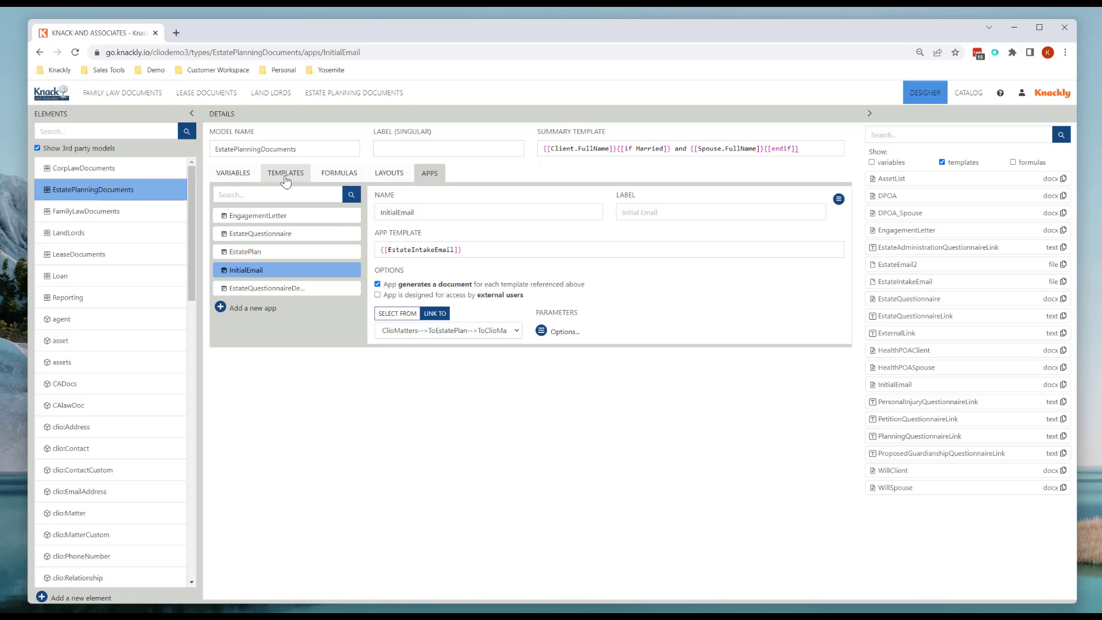
Return from the InitialEmail app to the model's templates list.
left_click(286, 173)
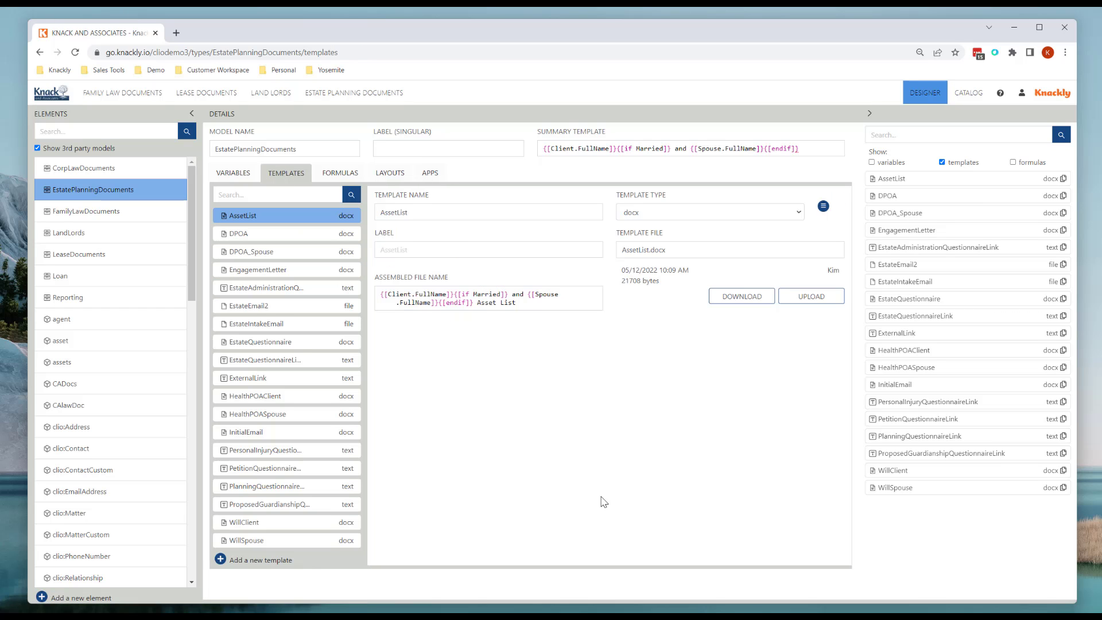